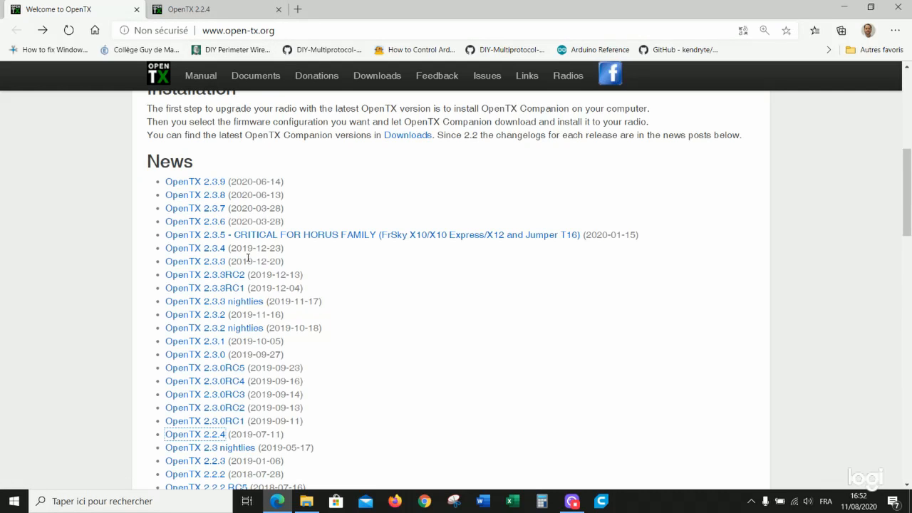
{"action": "mouse_move", "coordinate": [290, 440]}
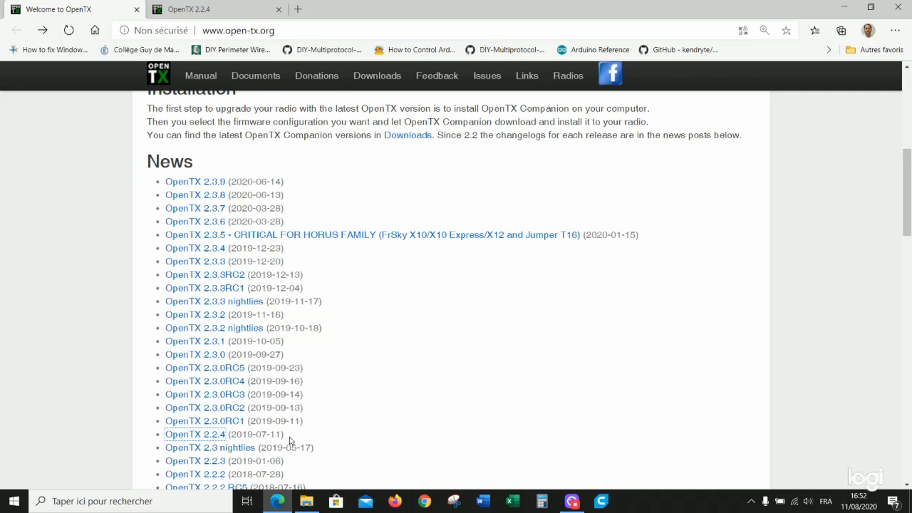
{"action": "mouse_move", "coordinate": [164, 434]}
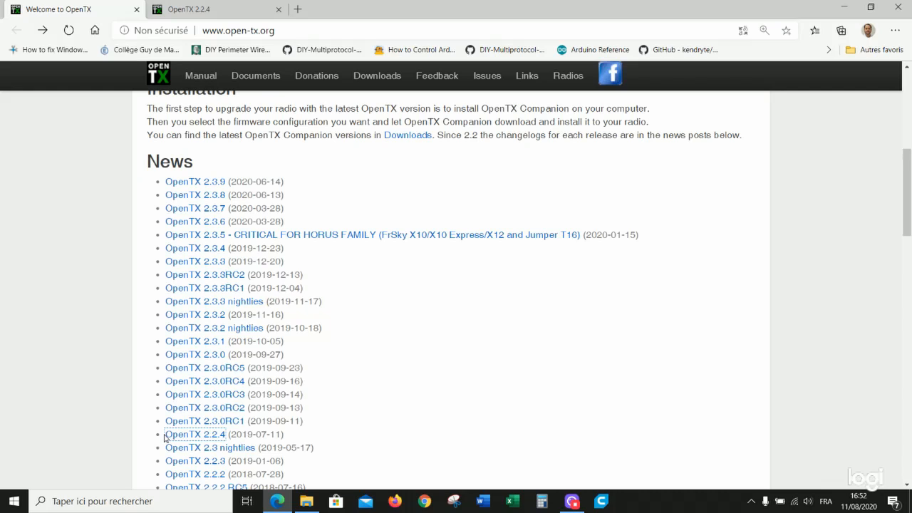
{"action": "mouse_move", "coordinate": [213, 445]}
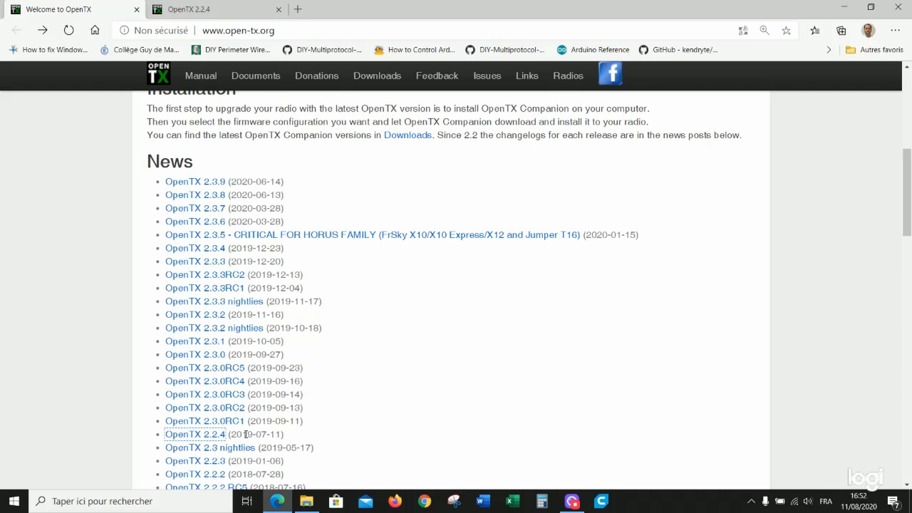
{"action": "mouse_move", "coordinate": [316, 161]}
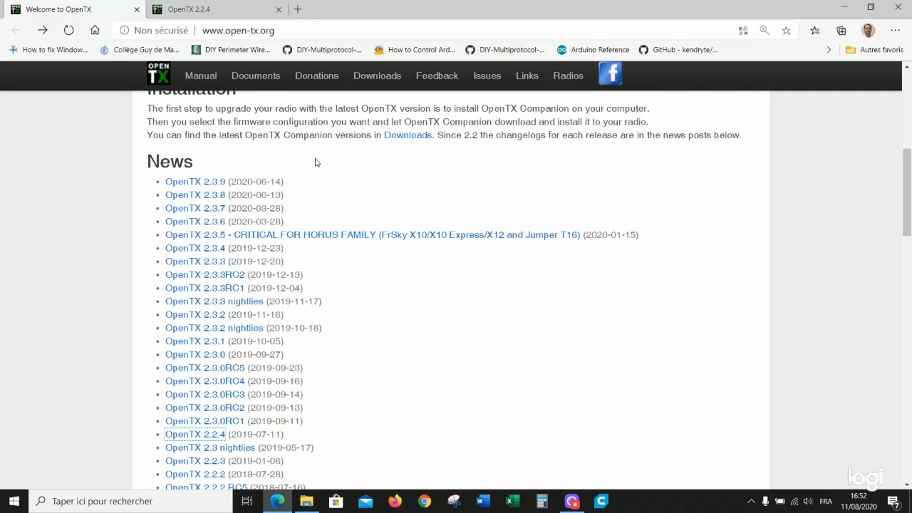
{"action": "mouse_move", "coordinate": [277, 180]}
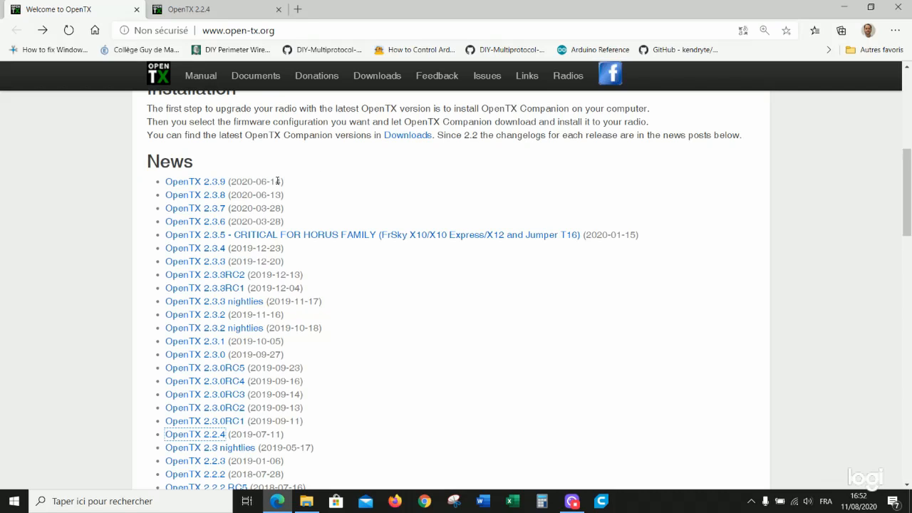
{"action": "mouse_move", "coordinate": [264, 185]}
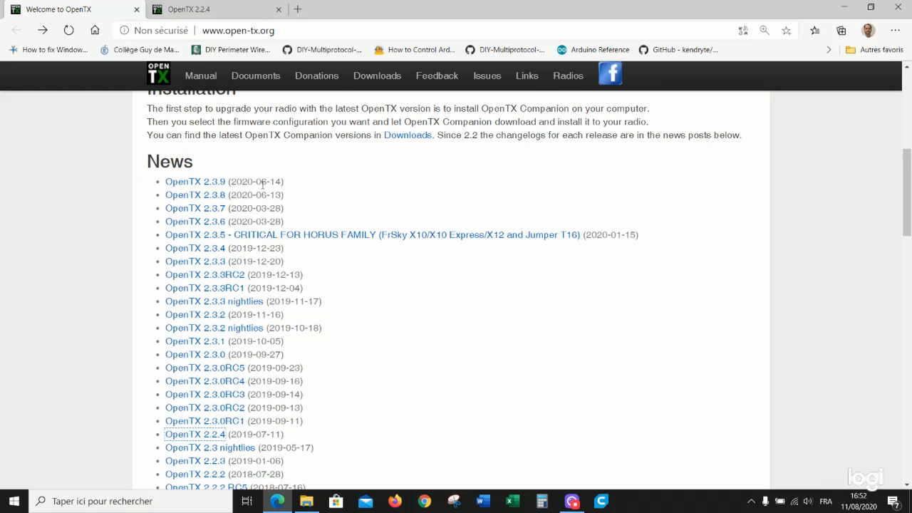
{"action": "mouse_move", "coordinate": [194, 181]}
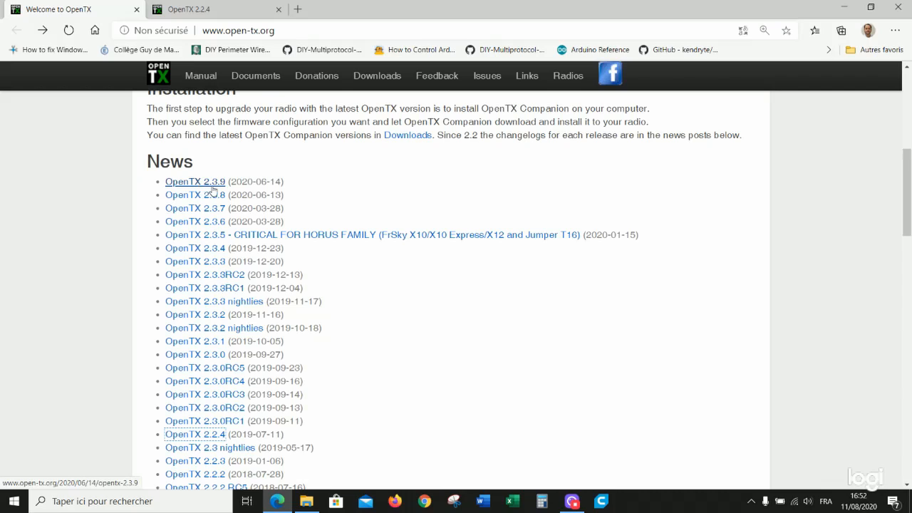
{"action": "mouse_move", "coordinate": [180, 188]}
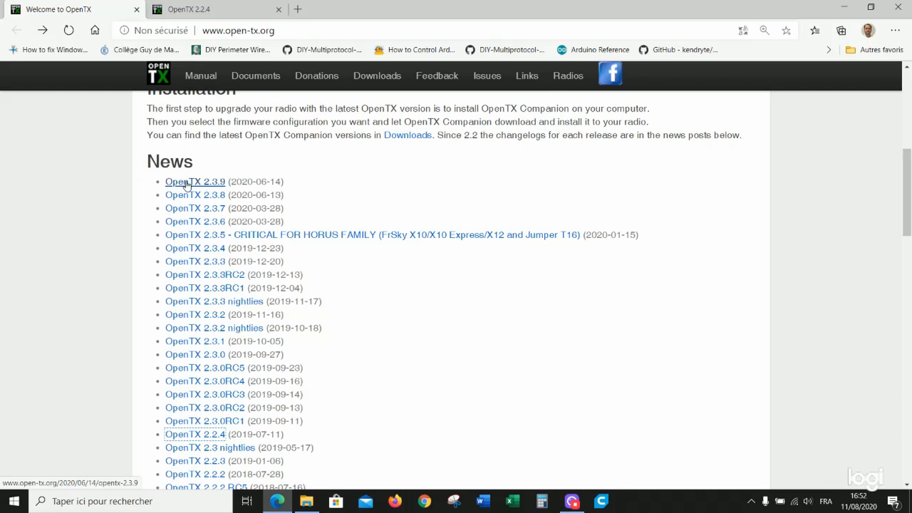
{"action": "mouse_move", "coordinate": [220, 198]}
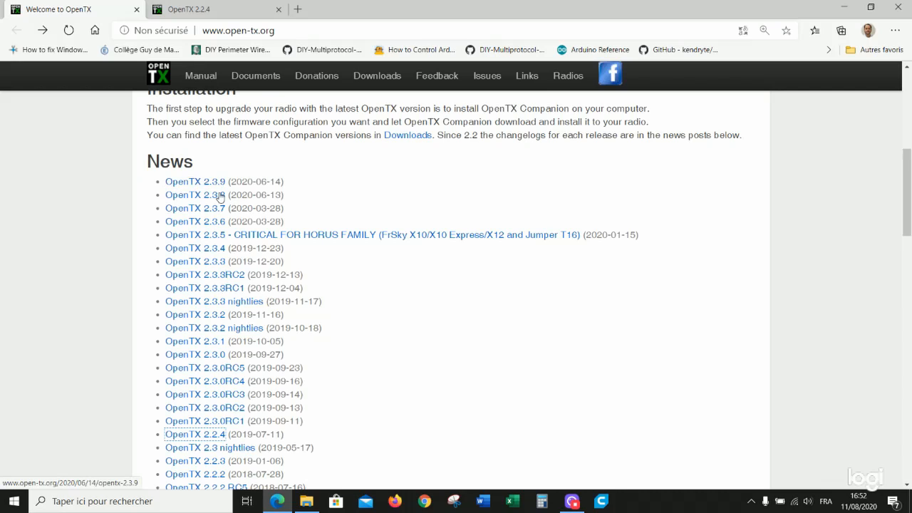
{"action": "mouse_move", "coordinate": [204, 420]}
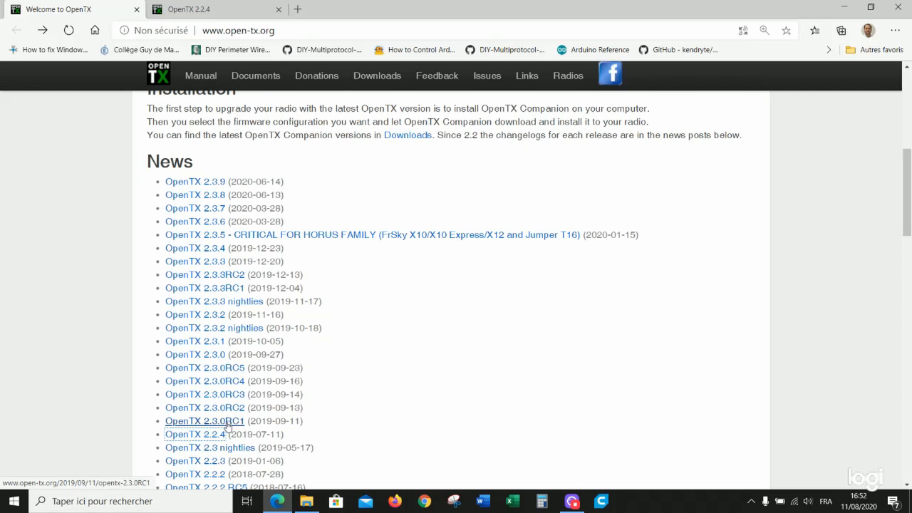
{"action": "mouse_move", "coordinate": [195, 434]}
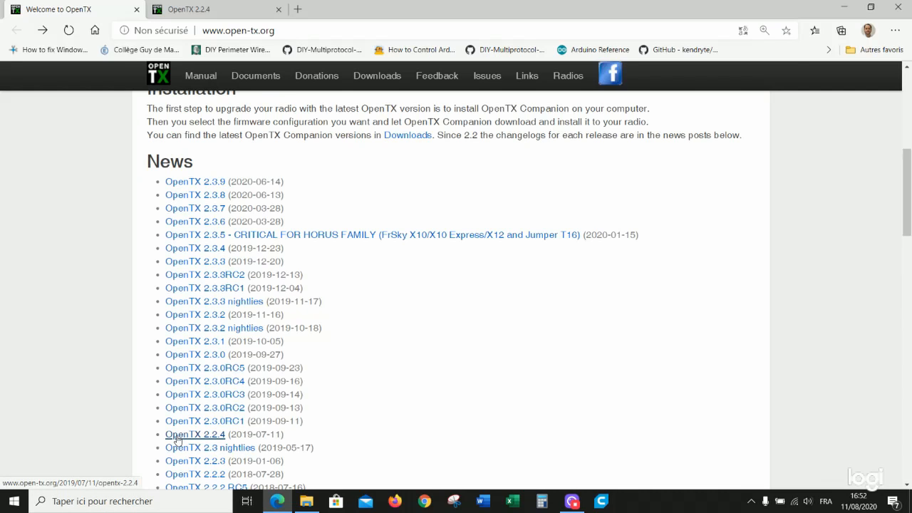
- Open the OpenTX 2.2.4 release post from the News list in a new tab
{"action": "left_click", "coordinate": [764, 30]}
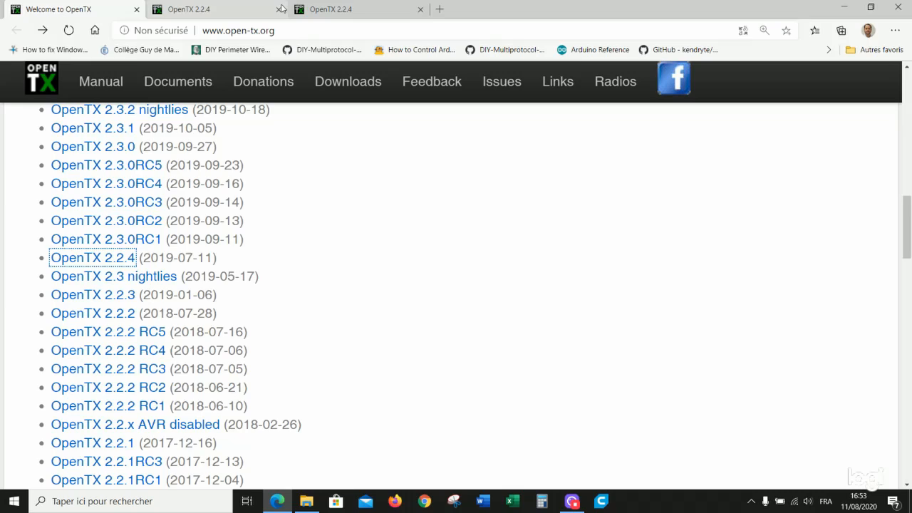
- On the OpenTX 2.2.4 release page, follow the SDCard download link to the 2.2 SD card index
{"action": "left_click", "coordinate": [92, 257]}
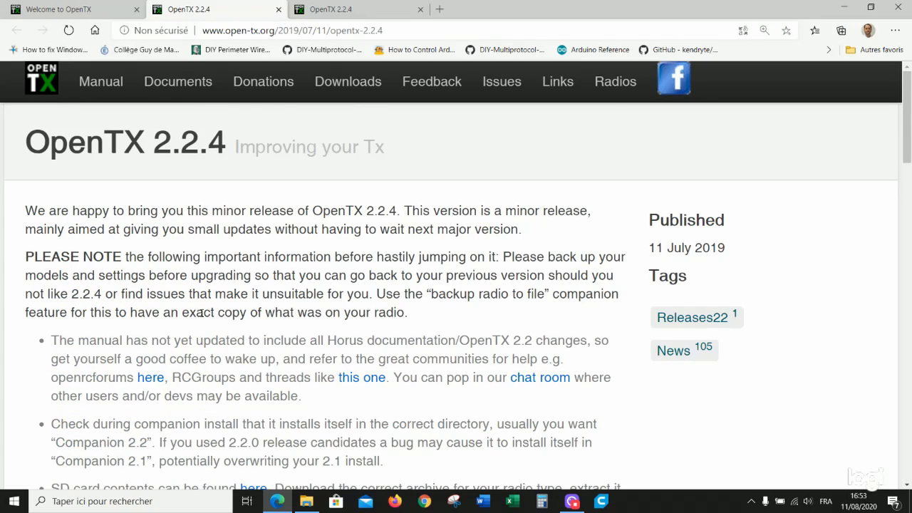
{"action": "scroll", "scroll_direction": "down", "scroll_amount": 3}
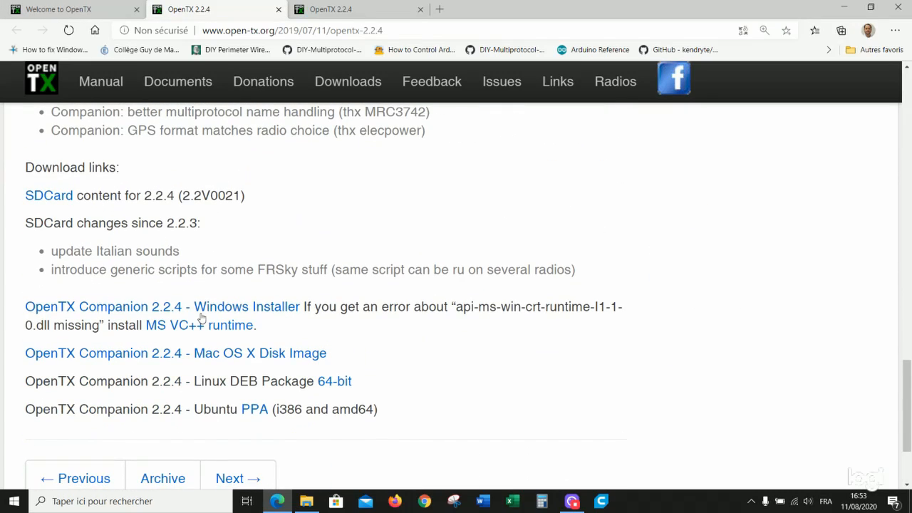
{"action": "mouse_move", "coordinate": [227, 306]}
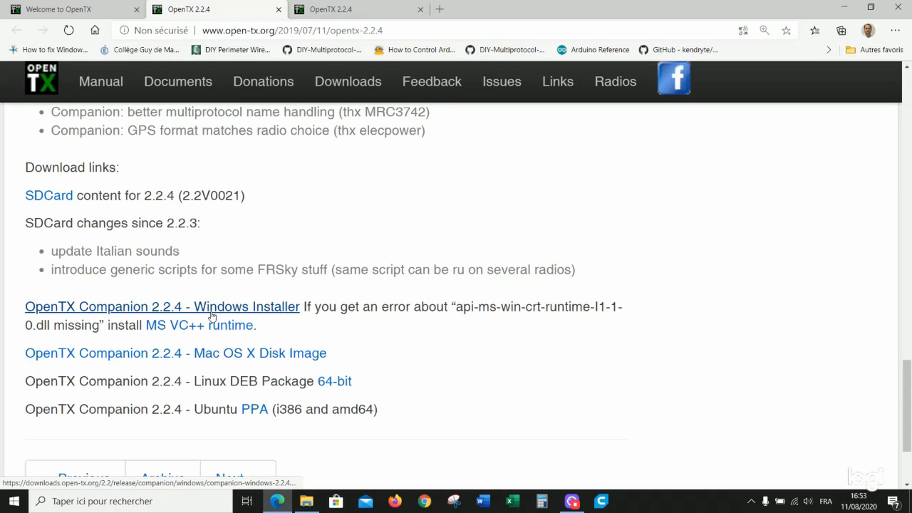
{"action": "mouse_move", "coordinate": [226, 285]}
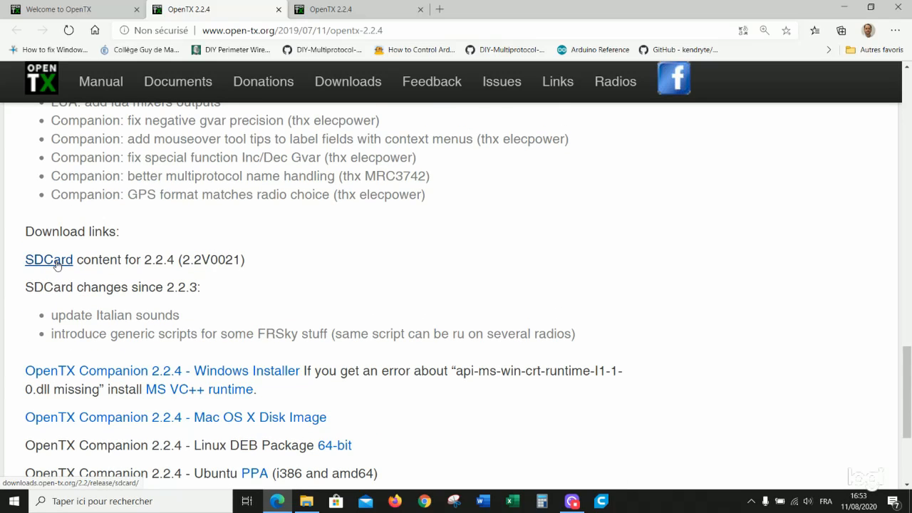
{"action": "left_click", "coordinate": [48, 260]}
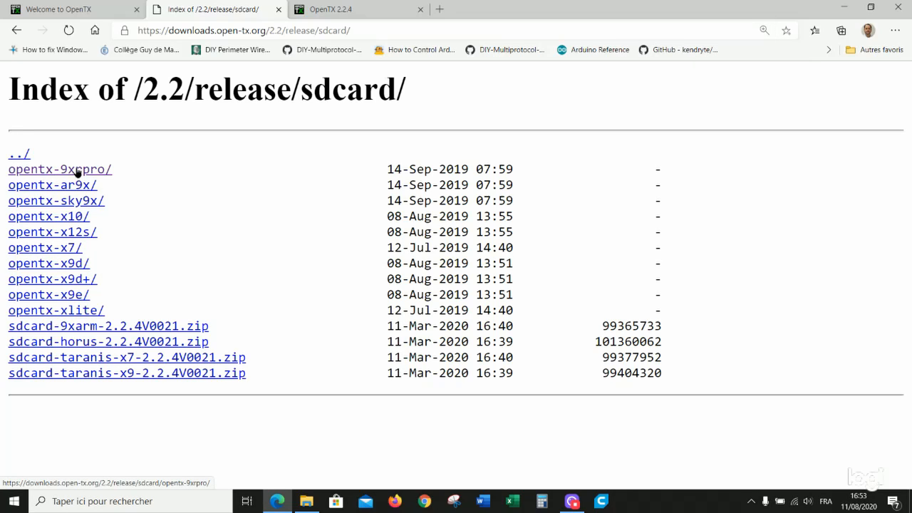
- Download sdcard-9xarm-2.2V0021.zip from the opentx-9xrpro folder
{"action": "left_click", "coordinate": [59, 169]}
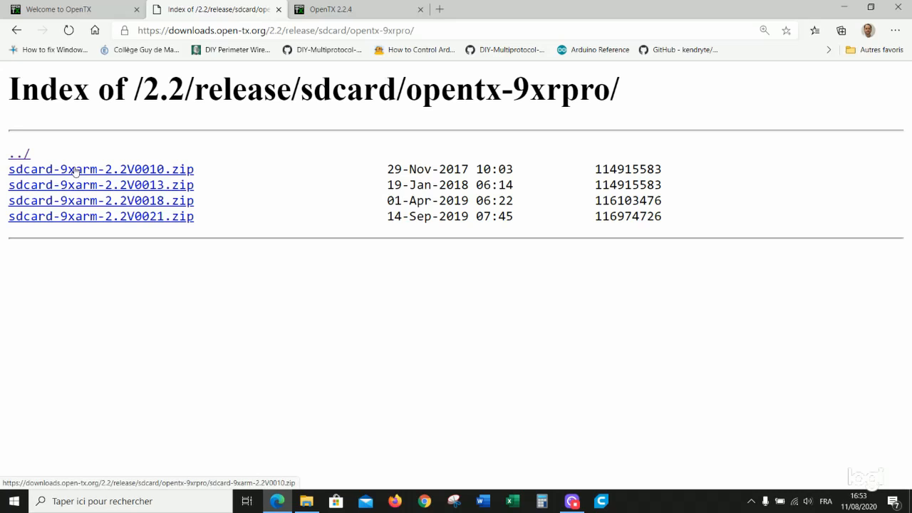
{"action": "mouse_move", "coordinate": [84, 216]}
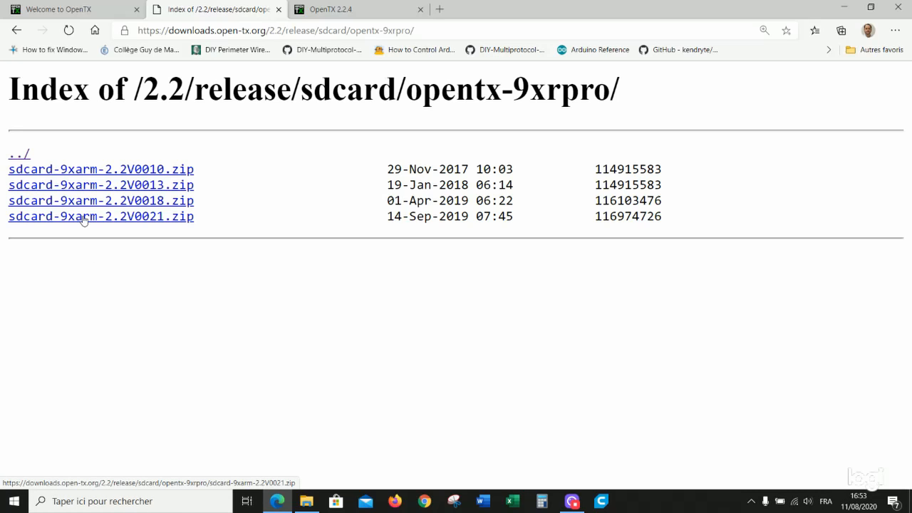
{"action": "left_click", "coordinate": [100, 216]}
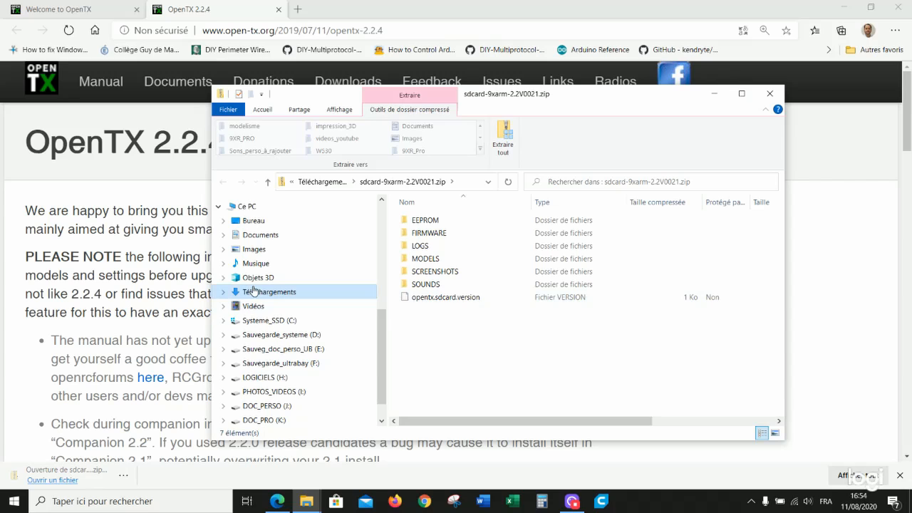
- Go from Downloads to the empty Demo folder under 9XR_PRO › OpenTx_2.2
{"action": "left_click", "coordinate": [268, 291]}
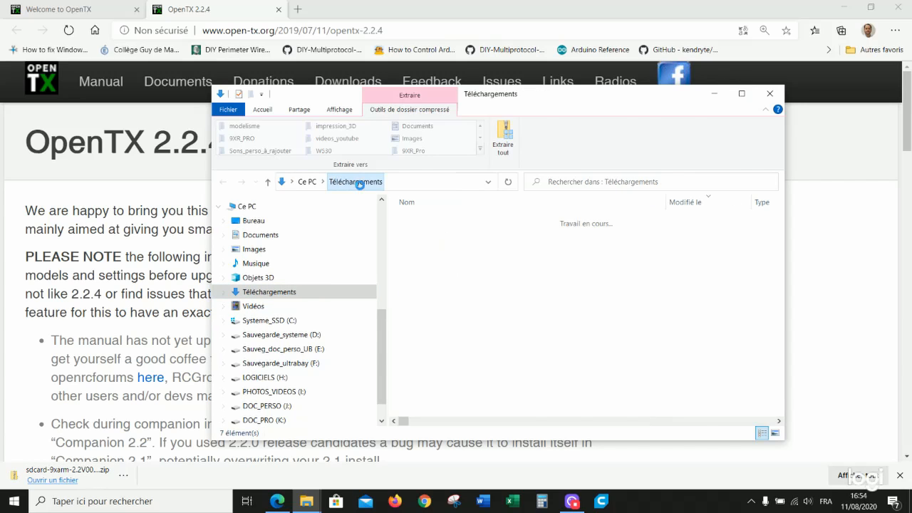
{"action": "right_click", "coordinate": [419, 234]}
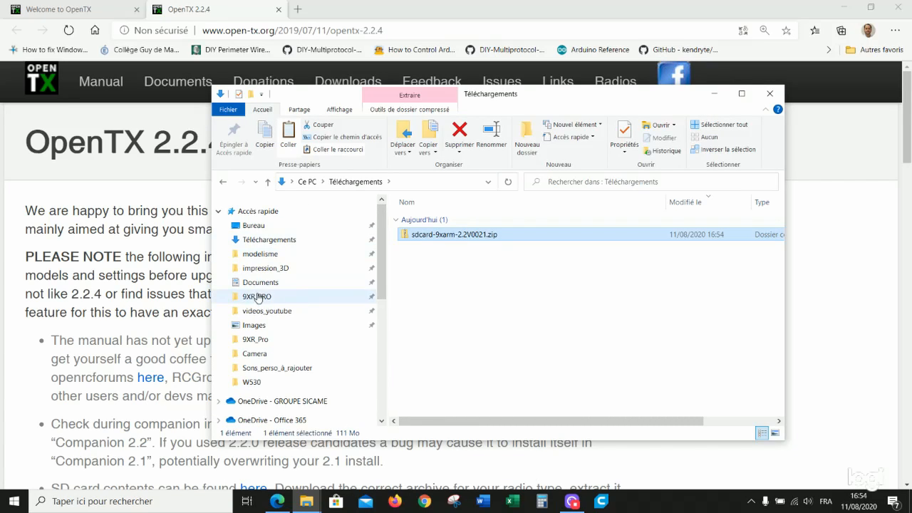
{"action": "left_click", "coordinate": [256, 295]}
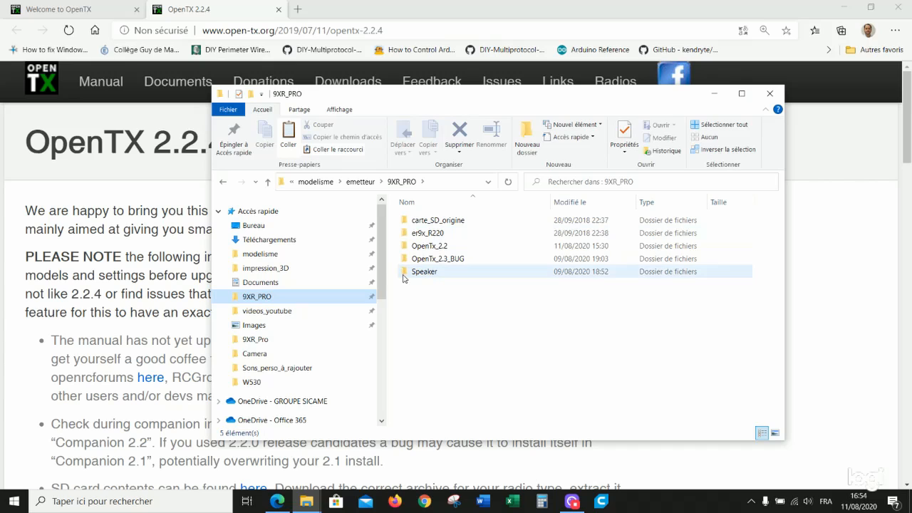
{"action": "double_click", "coordinate": [429, 245]}
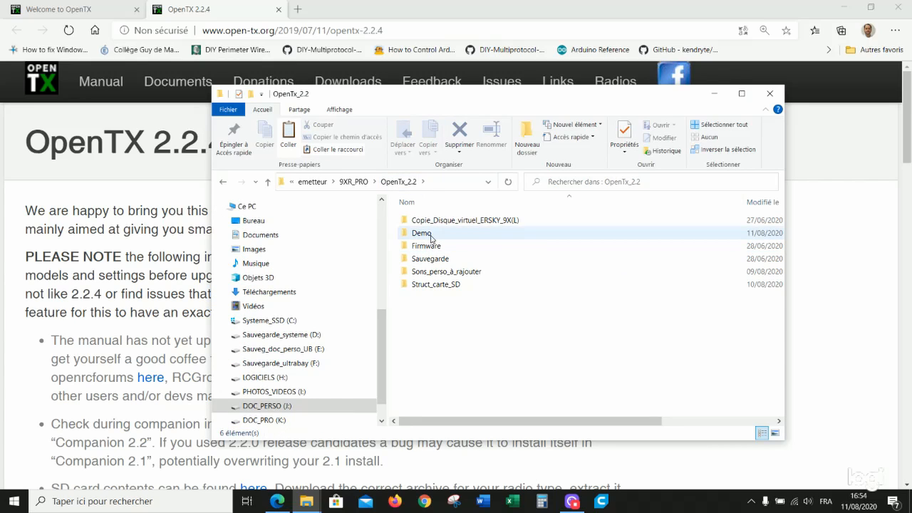
{"action": "double_click", "coordinate": [421, 233]}
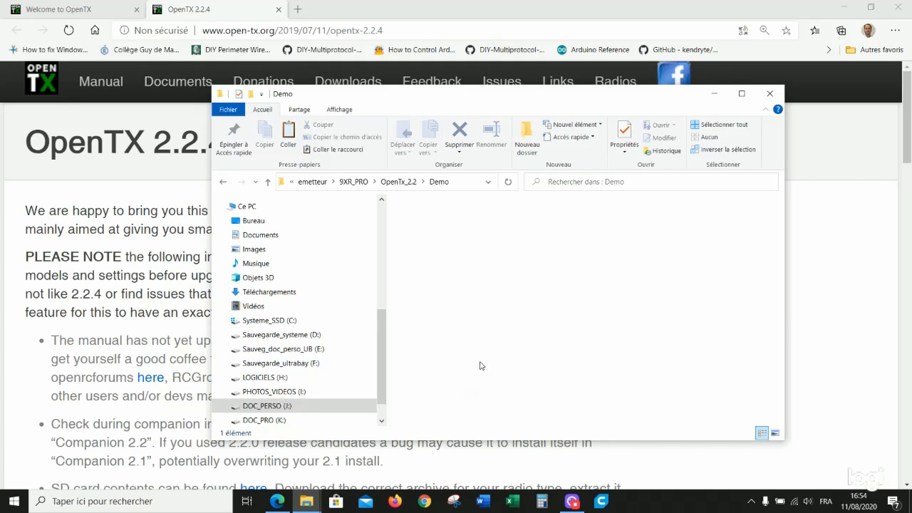
- Extract sdcard-9xarm-2.2V0021.zip into the Demo folder
{"action": "right_click", "coordinate": [417, 220]}
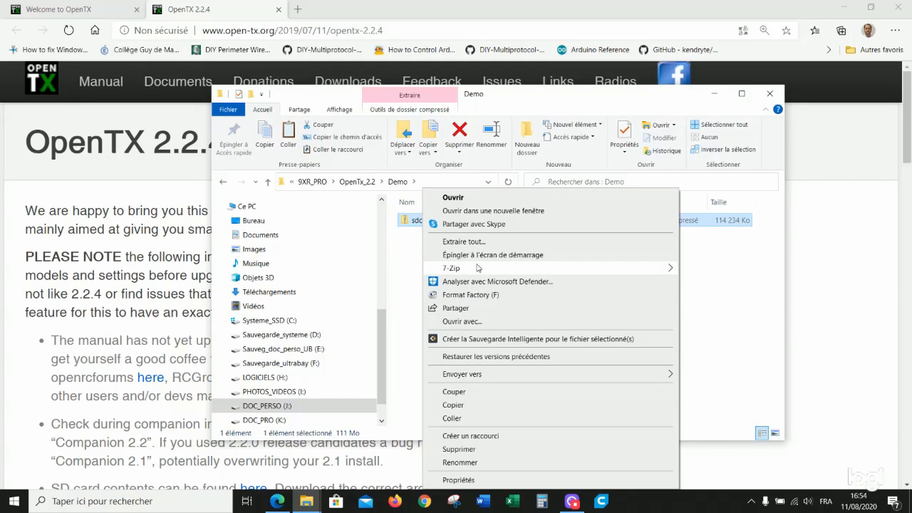
{"action": "left_click", "coordinate": [464, 241]}
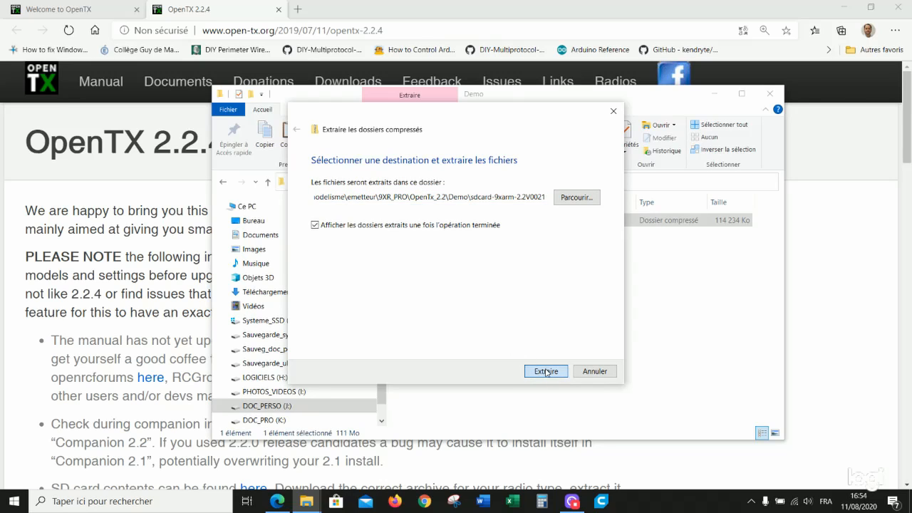
{"action": "left_click", "coordinate": [546, 371]}
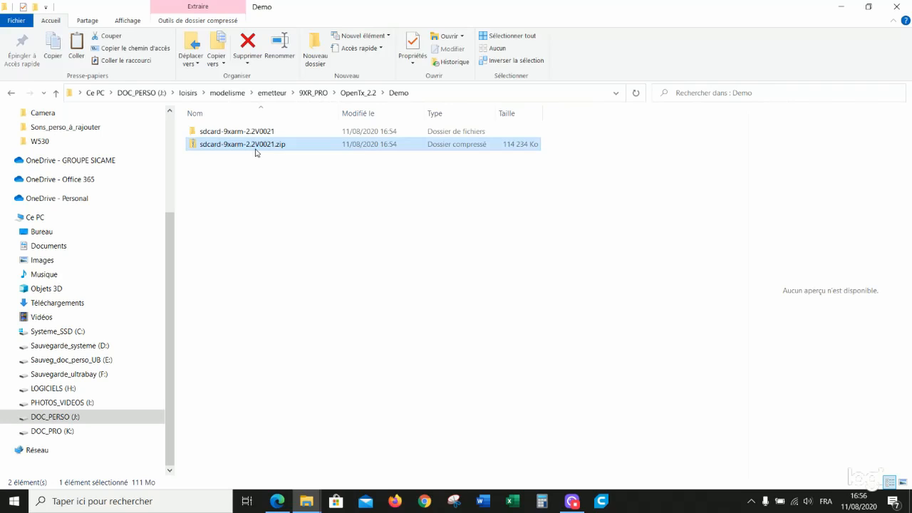
- Open the FIRMWARE subfolder of the extracted sdcard-9xarm-2.2V0021 folder
{"action": "left_click", "coordinate": [247, 46]}
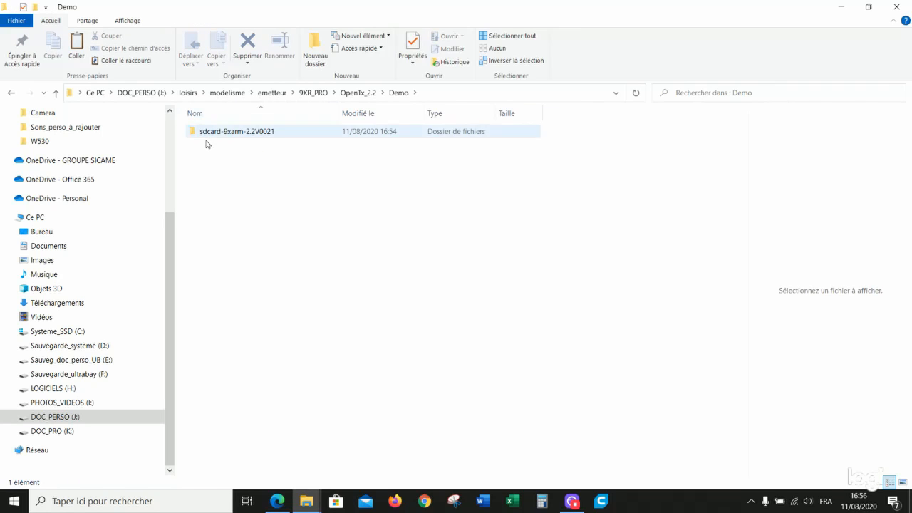
{"action": "double_click", "coordinate": [236, 131]}
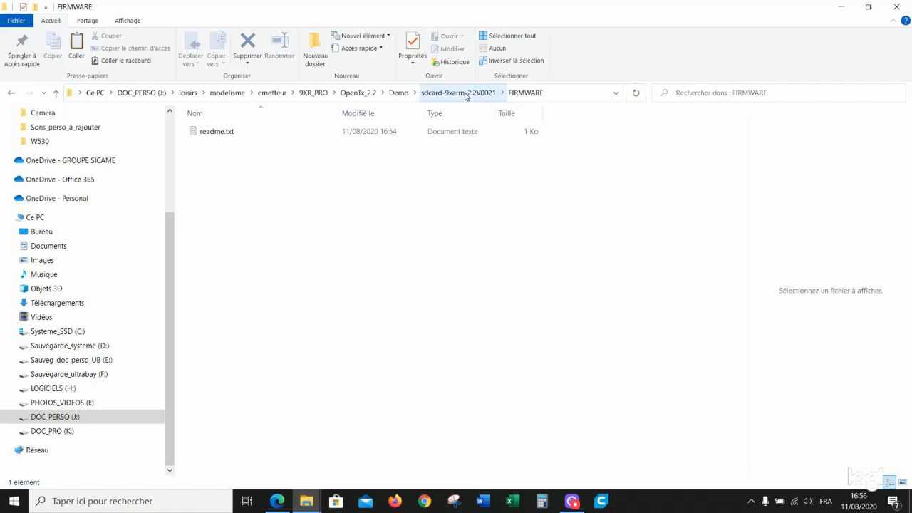
{"action": "left_click", "coordinate": [458, 93]}
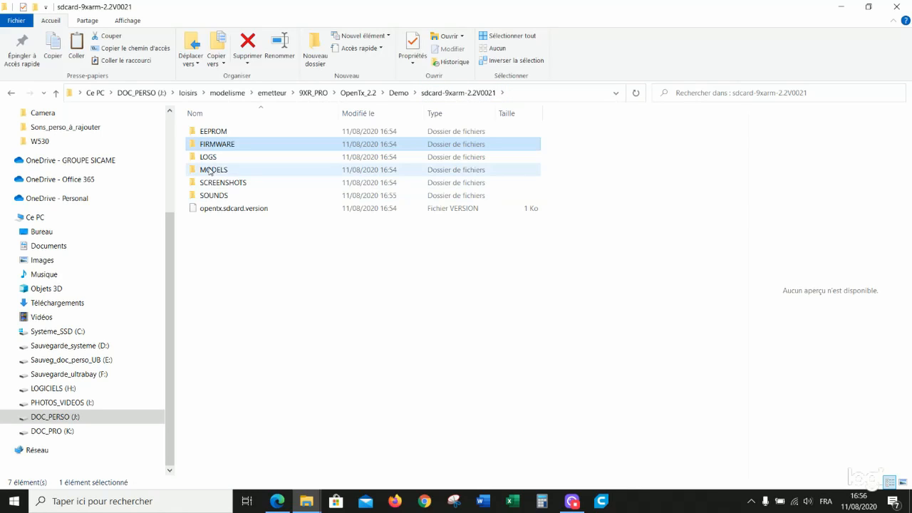
{"action": "mouse_move", "coordinate": [217, 144]}
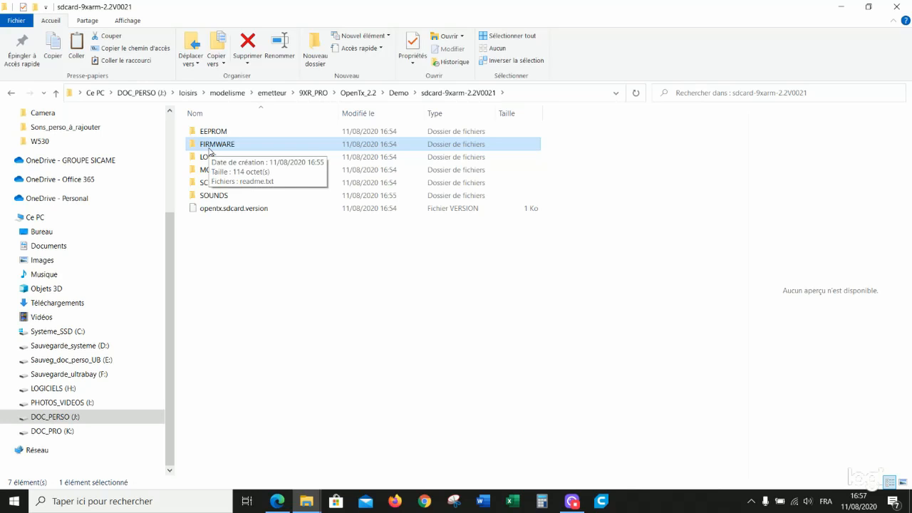
{"action": "double_click", "coordinate": [217, 144]}
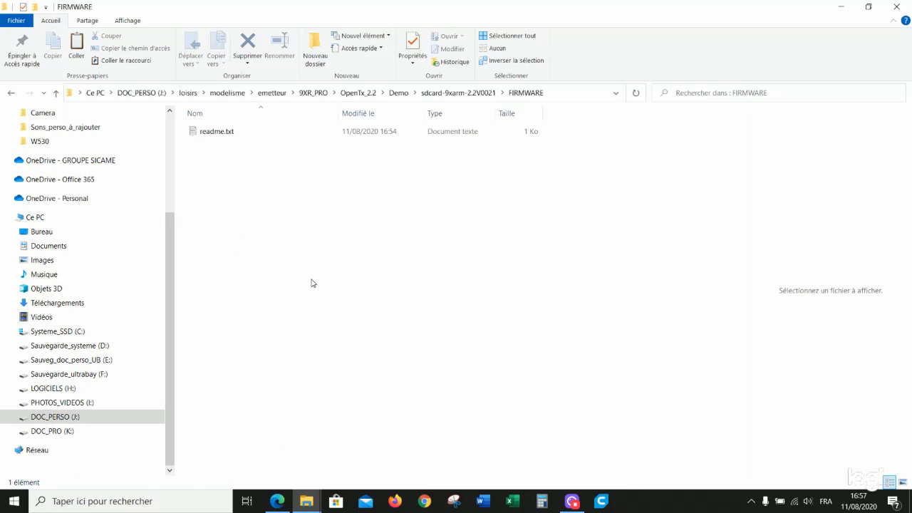
{"action": "mouse_move", "coordinate": [676, 379]}
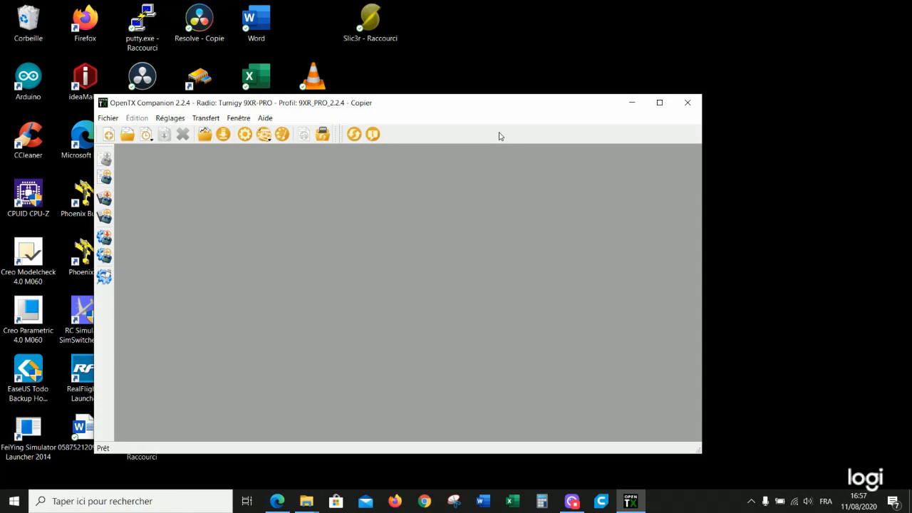
- Maximize Companion 2.2.4 and confirm the Turnigy 9XR-PRO radio profile settings
{"action": "left_click", "coordinate": [659, 103]}
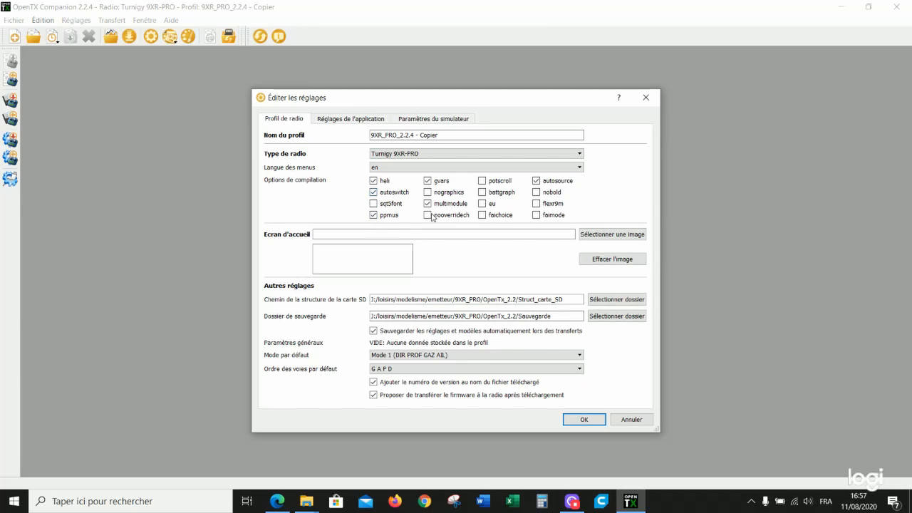
{"action": "left_click", "coordinate": [582, 419]}
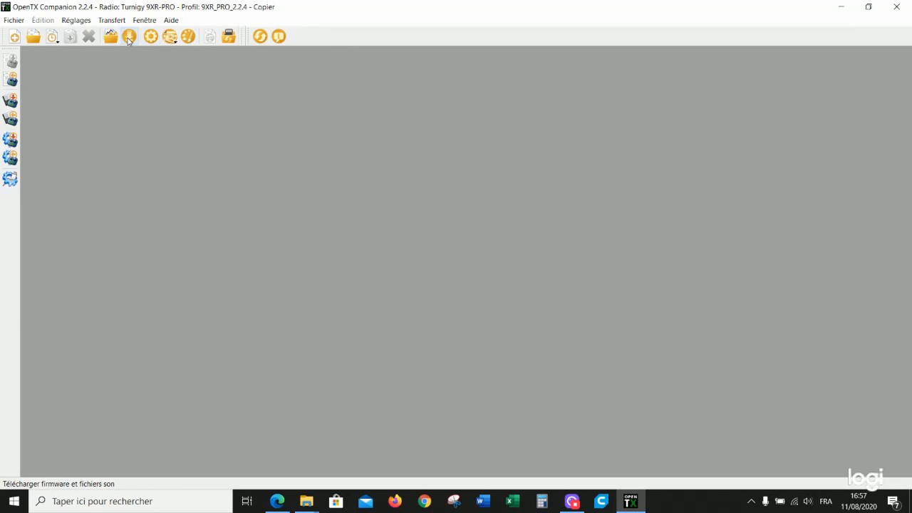
- Save the 2.2.4 firmware into sdcard-9xarm-2.2V0021/FIRMWARE, declining transfer to the radio
{"action": "left_click", "coordinate": [129, 37]}
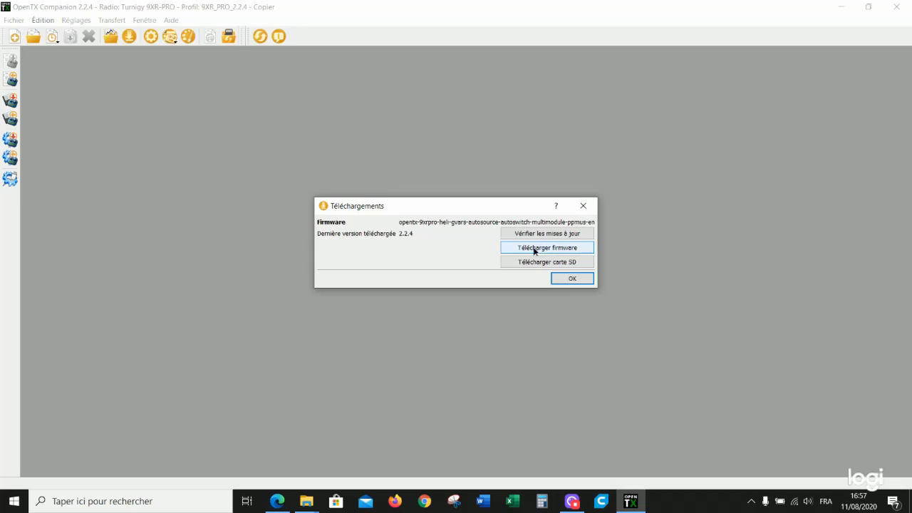
{"action": "left_click", "coordinate": [547, 247]}
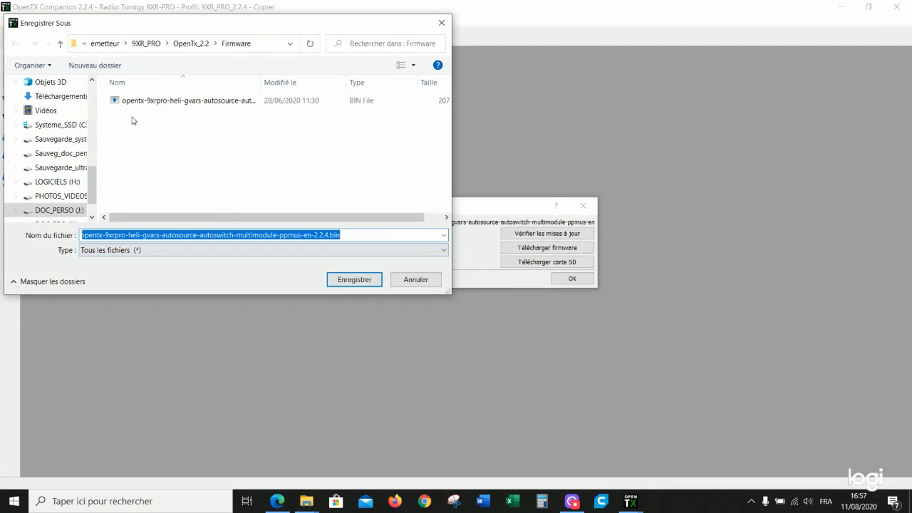
{"action": "left_click", "coordinate": [191, 43]}
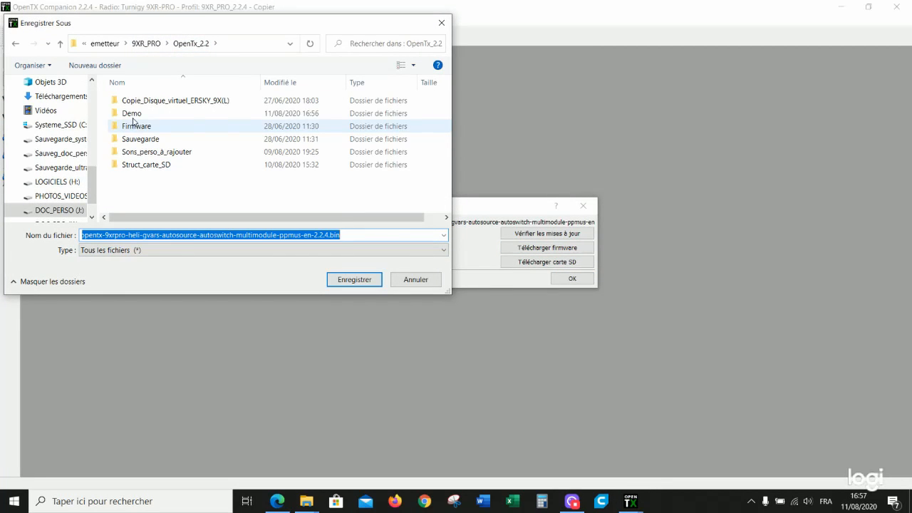
{"action": "double_click", "coordinate": [132, 113]}
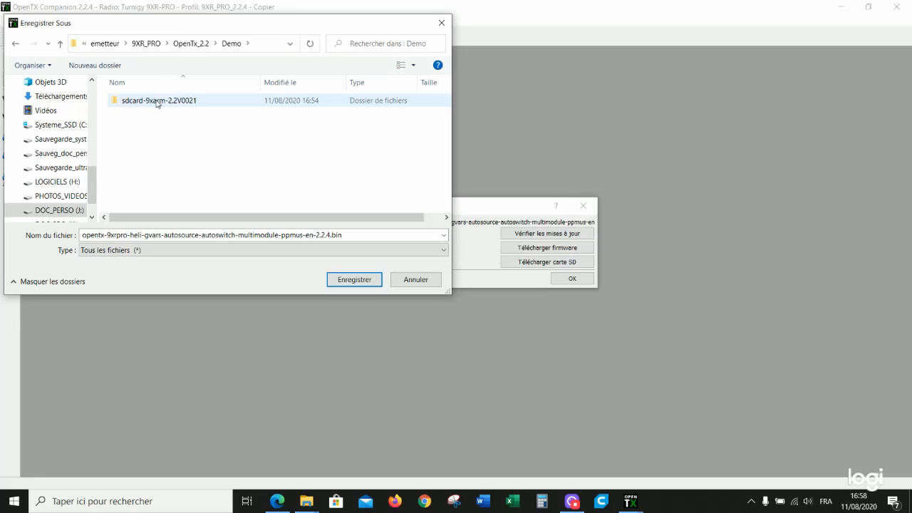
{"action": "double_click", "coordinate": [159, 100]}
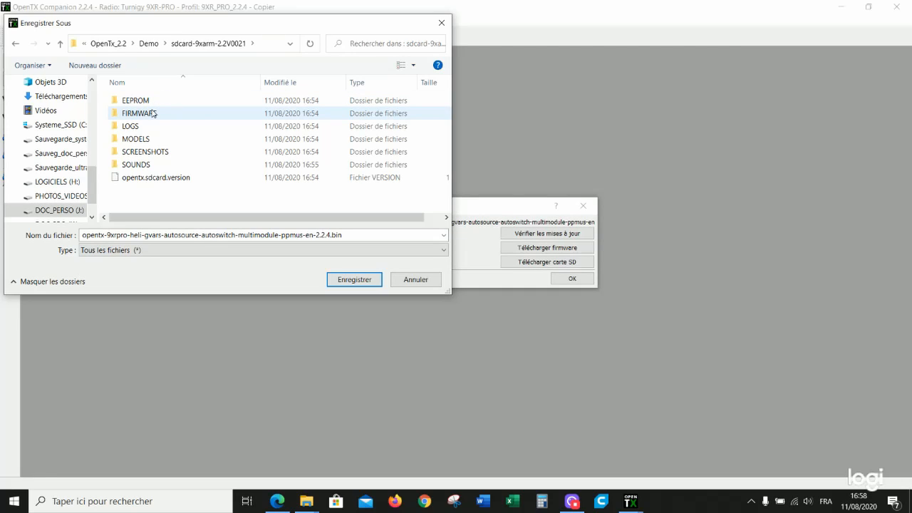
{"action": "double_click", "coordinate": [138, 113]}
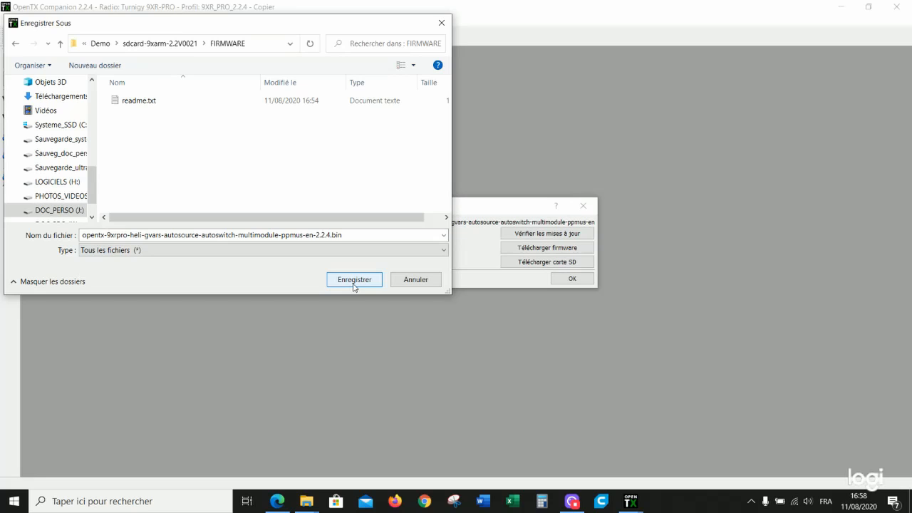
{"action": "left_click", "coordinate": [354, 279]}
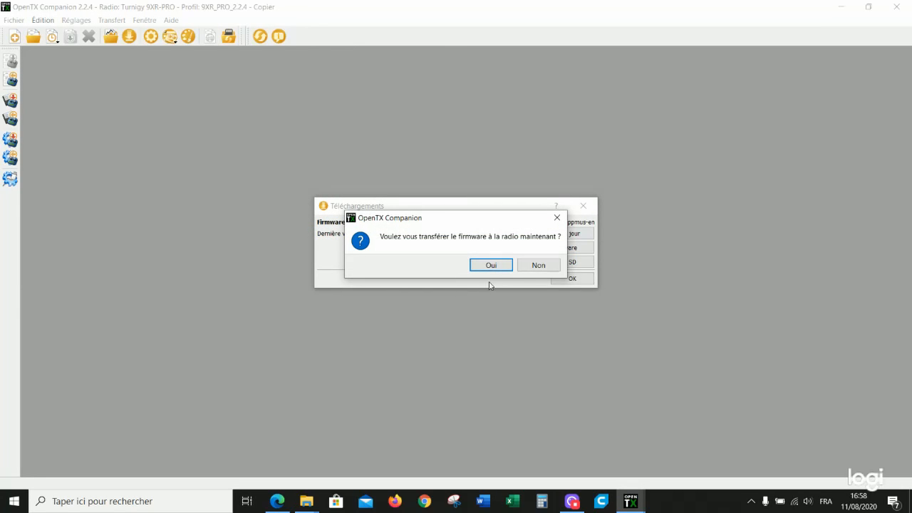
{"action": "mouse_move", "coordinate": [538, 265]}
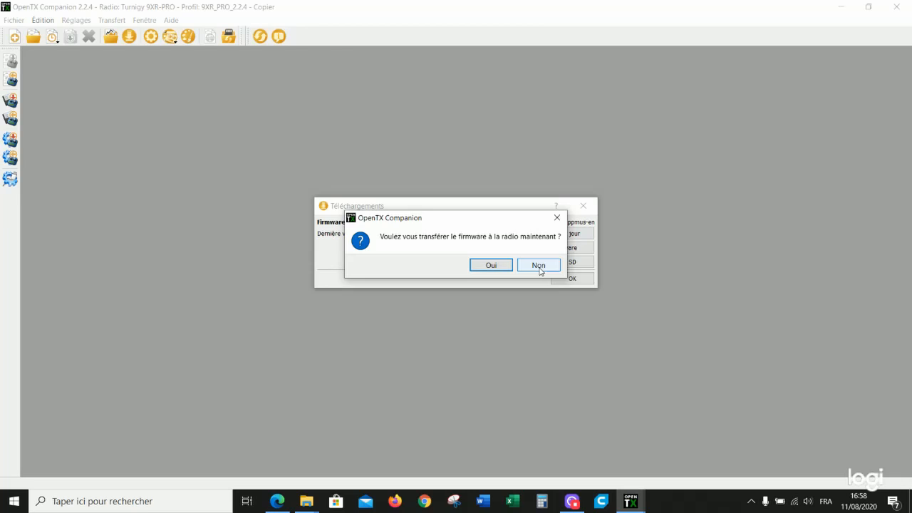
{"action": "left_click", "coordinate": [538, 265]}
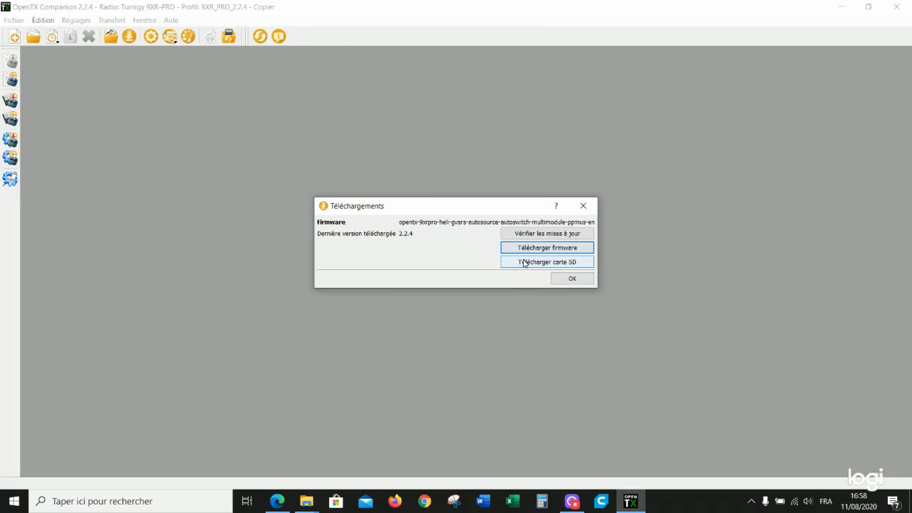
{"action": "left_click", "coordinate": [546, 262]}
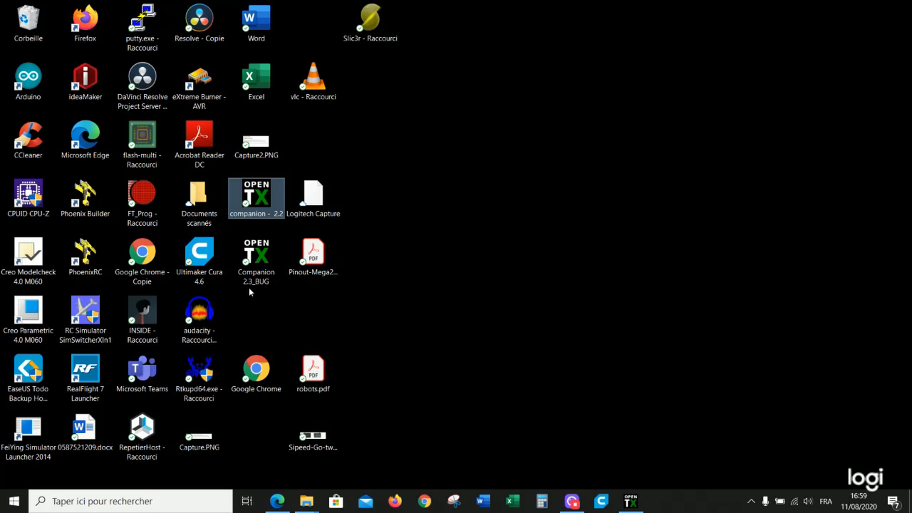
- Launch OpenTX Companion 2.3.9 and confirm its radio profile settings
{"action": "left_click", "coordinate": [256, 253]}
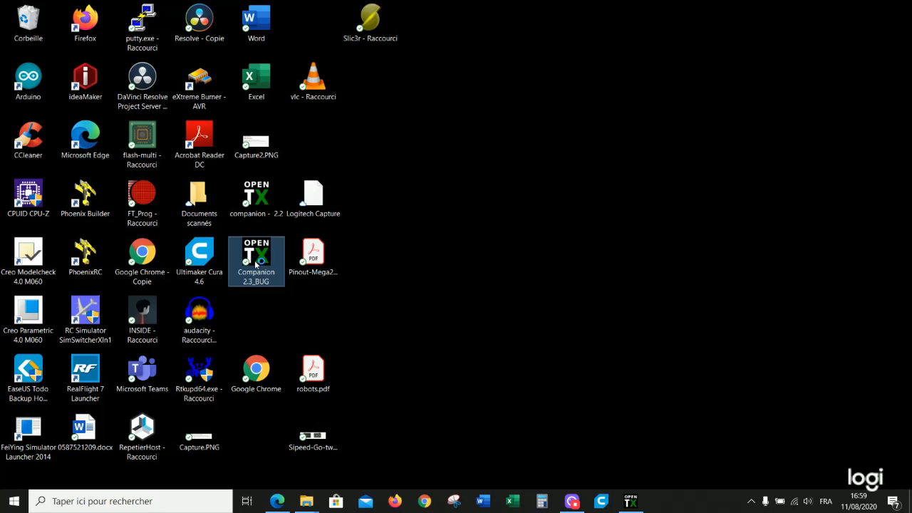
{"action": "mouse_move", "coordinate": [456, 196]}
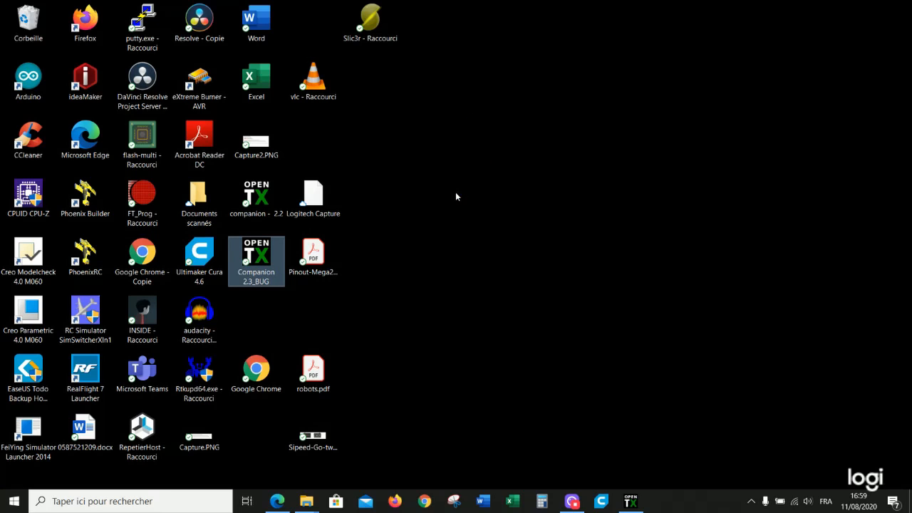
{"action": "double_click", "coordinate": [255, 261]}
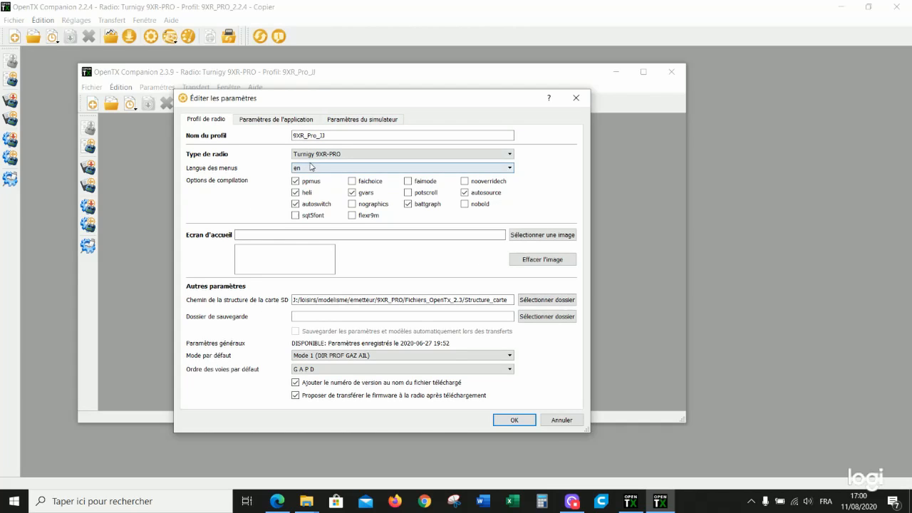
{"action": "left_click", "coordinate": [514, 419]}
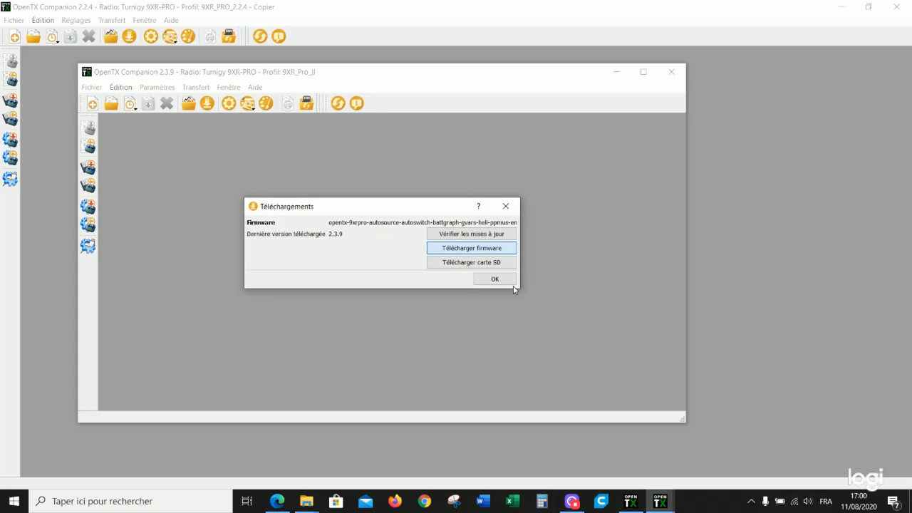
- Save the 2.3.9 firmware into the FIRMWARE folder, declining transfer to the radio
{"action": "left_click", "coordinate": [494, 278]}
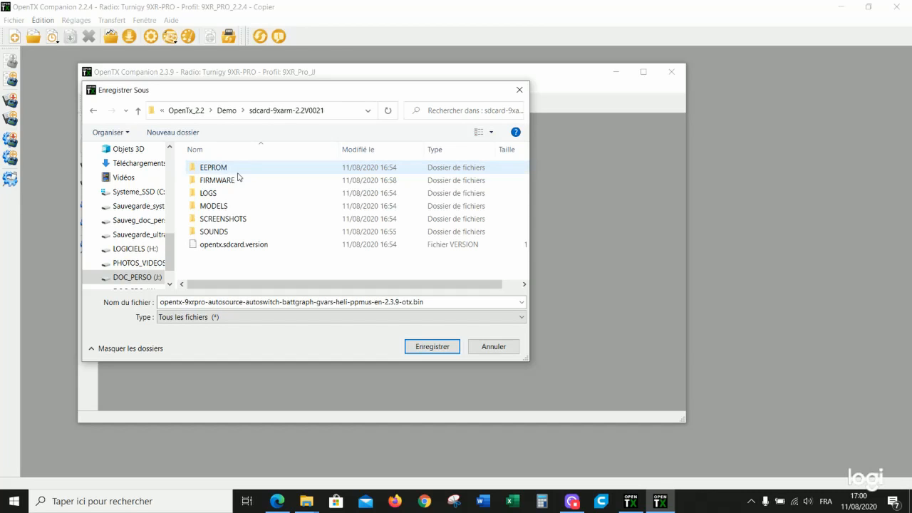
{"action": "double_click", "coordinate": [217, 180]}
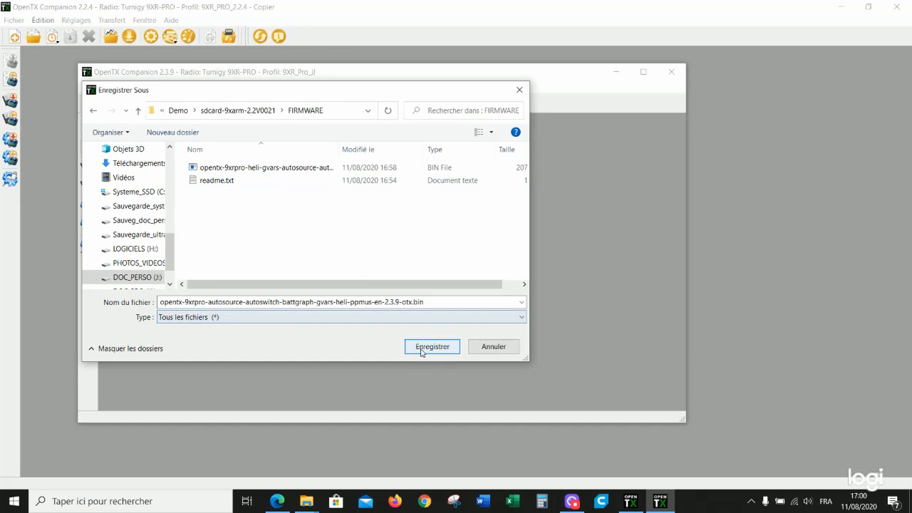
{"action": "left_click", "coordinate": [431, 346]}
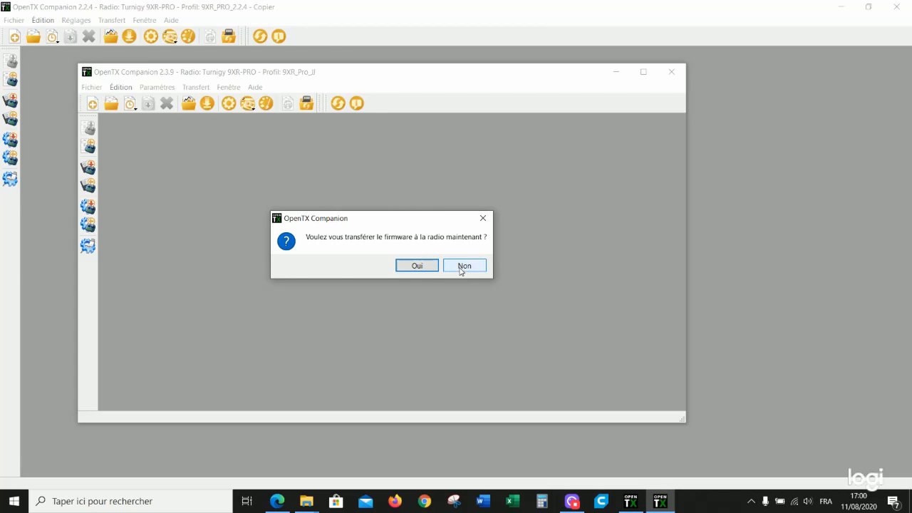
{"action": "left_click", "coordinate": [464, 265]}
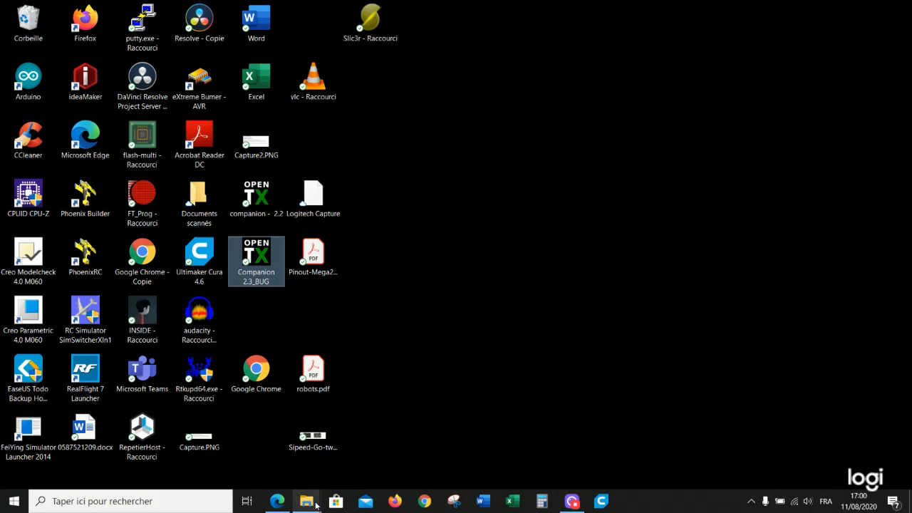
- Bring back the FIRMWARE folder window and select the 2.2.4 firmware file
{"action": "left_click", "coordinate": [306, 500]}
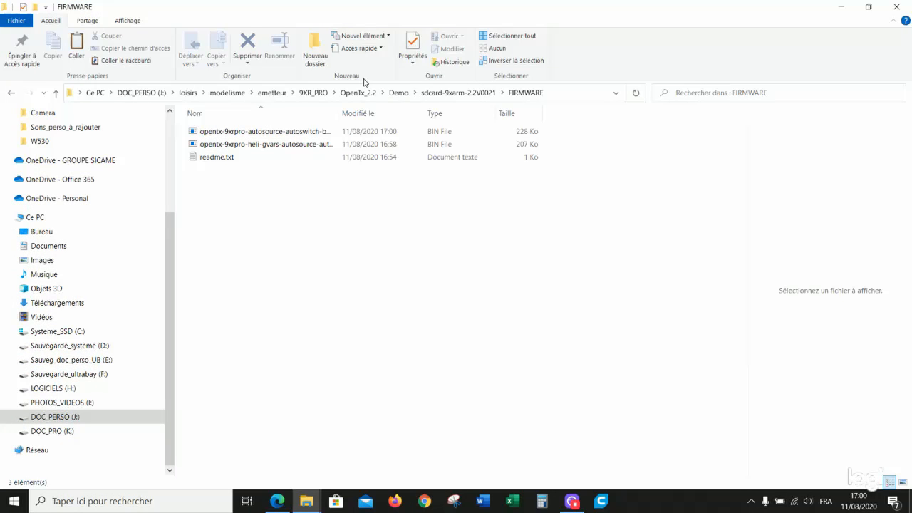
{"action": "left_click", "coordinate": [327, 144]}
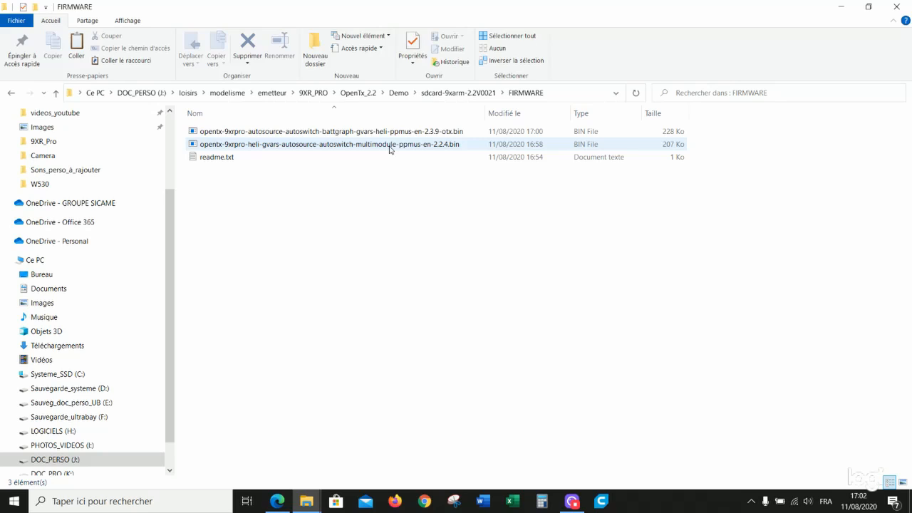
{"action": "mouse_move", "coordinate": [389, 144]}
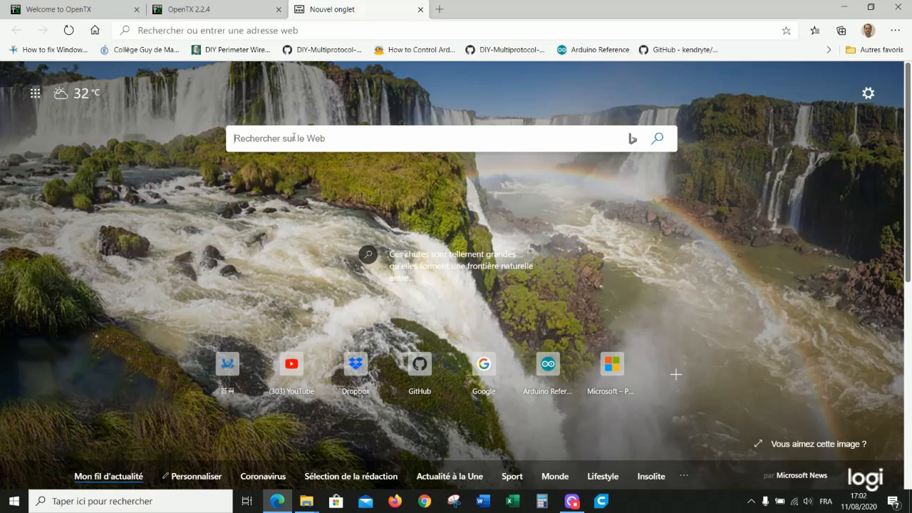
- Open the Er9x home page from Bing and download ersky9xr_rom.bin for the 9XR-PRO
{"action": "type", "text": "er9X firmware hex"}
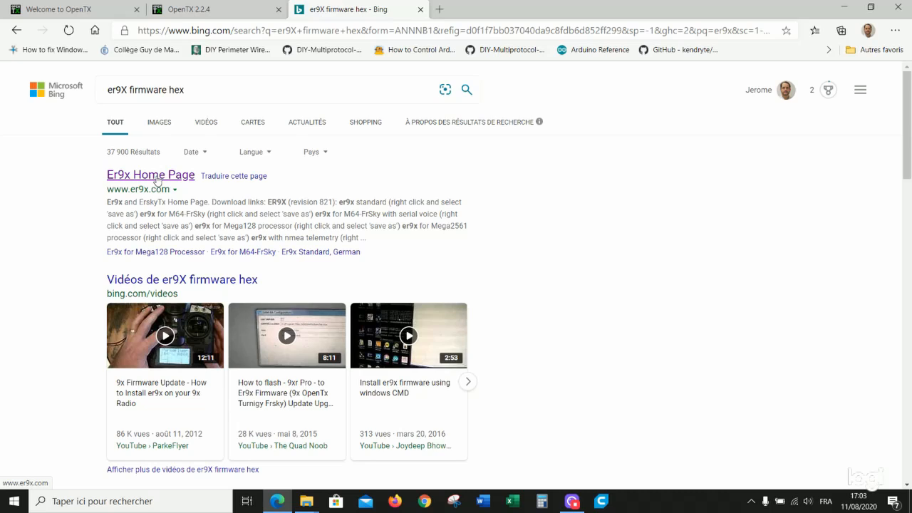
{"action": "left_click", "coordinate": [150, 174]}
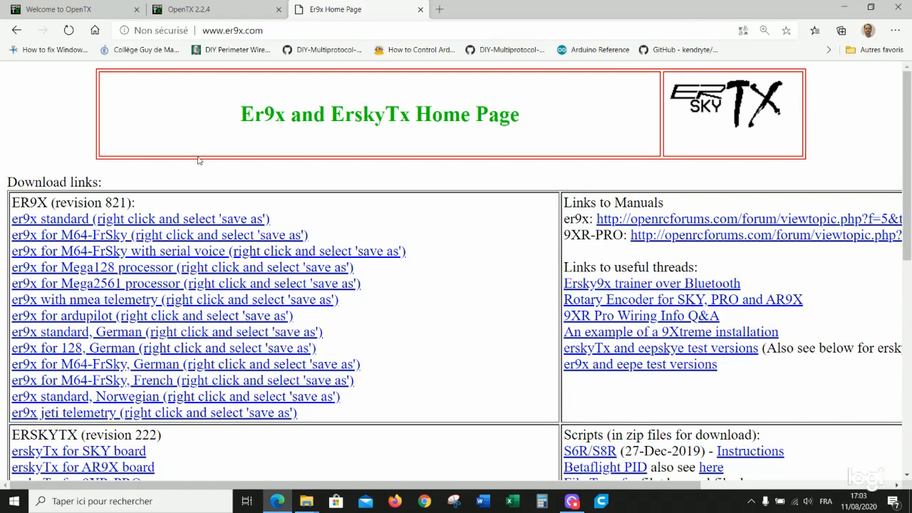
{"action": "mouse_move", "coordinate": [118, 147]}
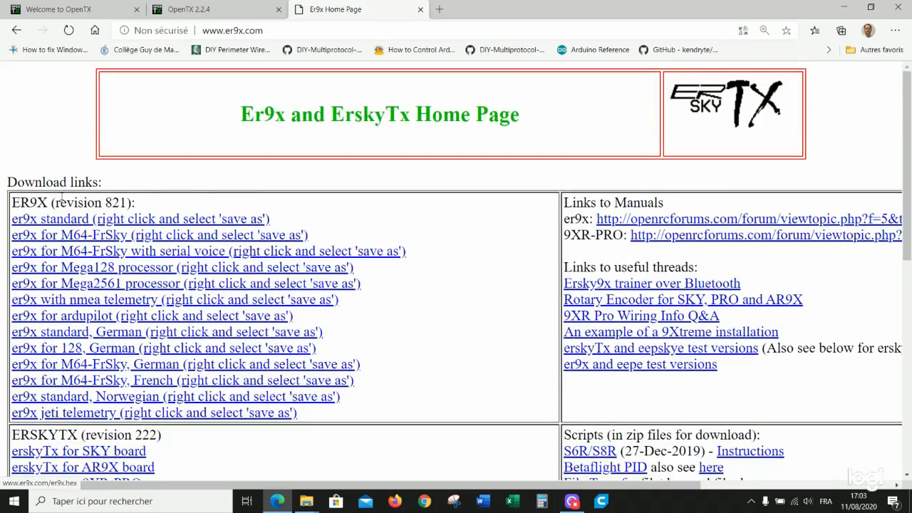
{"action": "scroll", "scroll_direction": "down", "scroll_amount": 3}
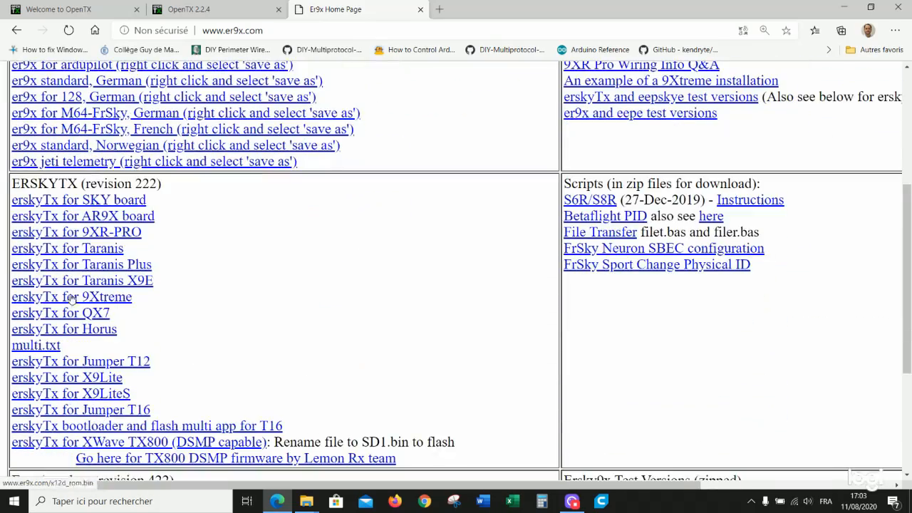
{"action": "mouse_move", "coordinate": [76, 231]}
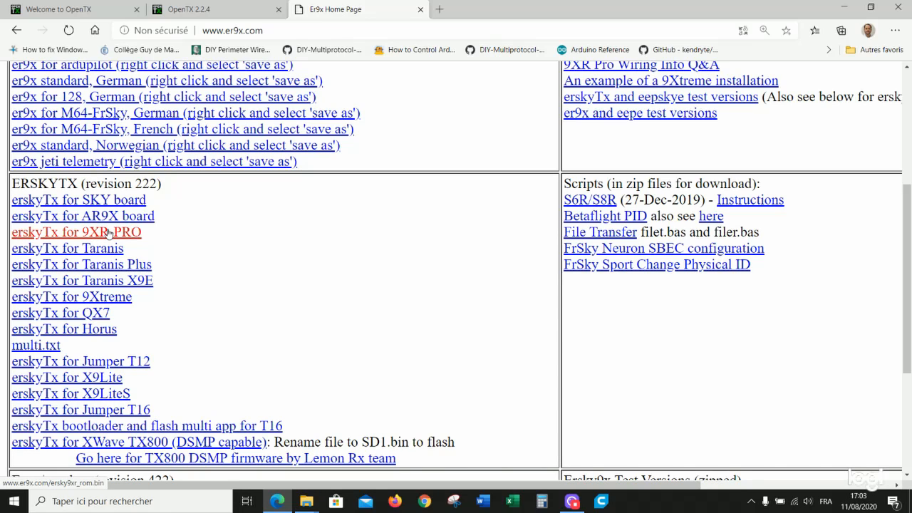
{"action": "left_click", "coordinate": [76, 232]}
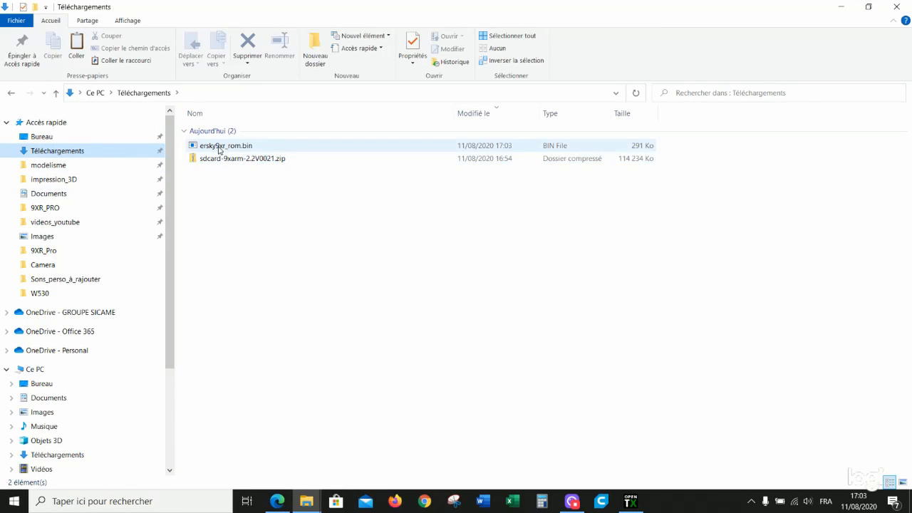
- Paste ersky9xr_rom.bin into FIRMWARE and rename the 2.3.9 firmware to opentx-2.3.9.bin
{"action": "right_click", "coordinate": [225, 146]}
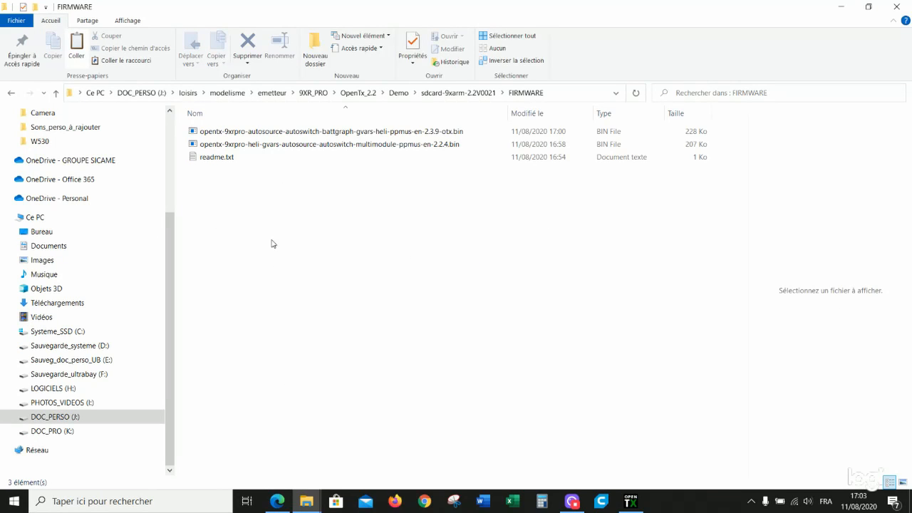
{"action": "right_click", "coordinate": [271, 244]}
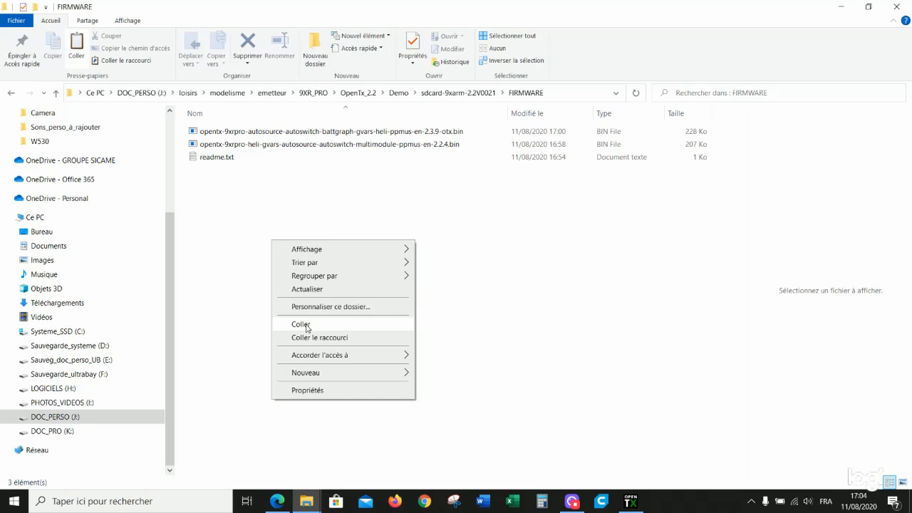
{"action": "left_click", "coordinate": [300, 324]}
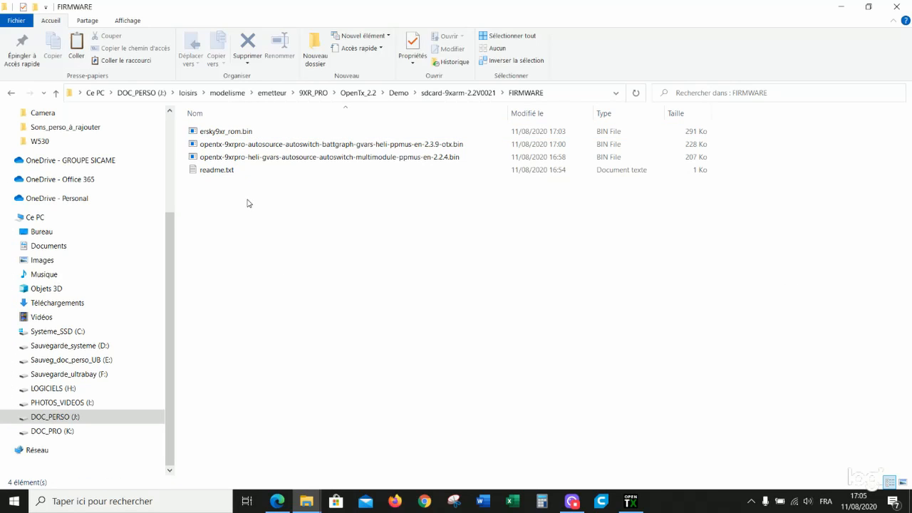
{"action": "left_click", "coordinate": [328, 157]}
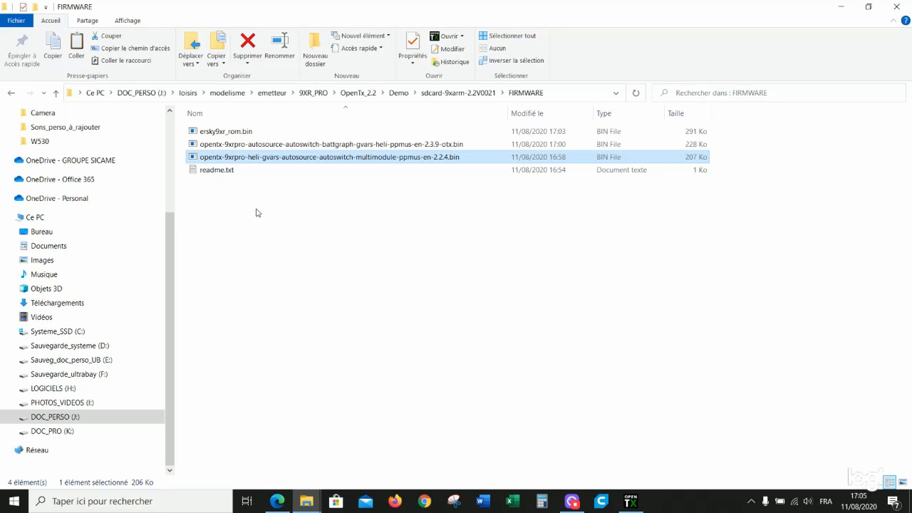
{"action": "mouse_move", "coordinate": [254, 158]}
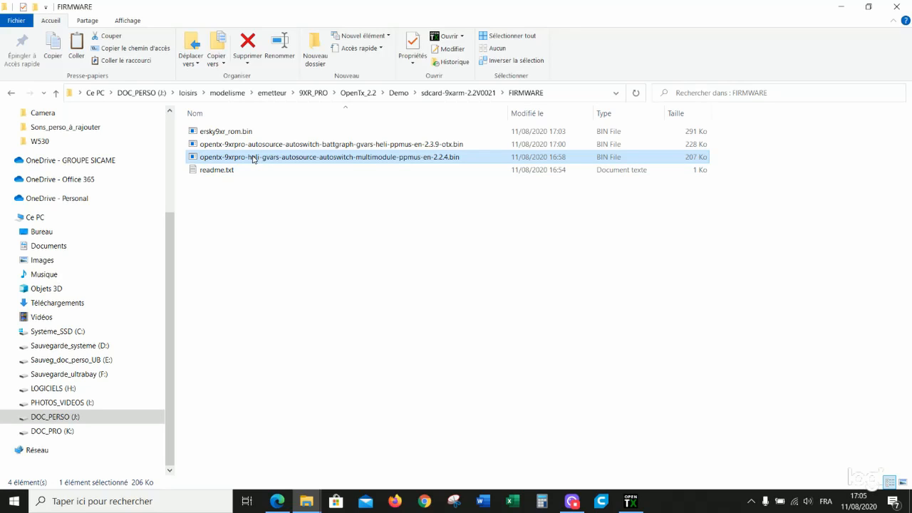
{"action": "left_click", "coordinate": [330, 144]}
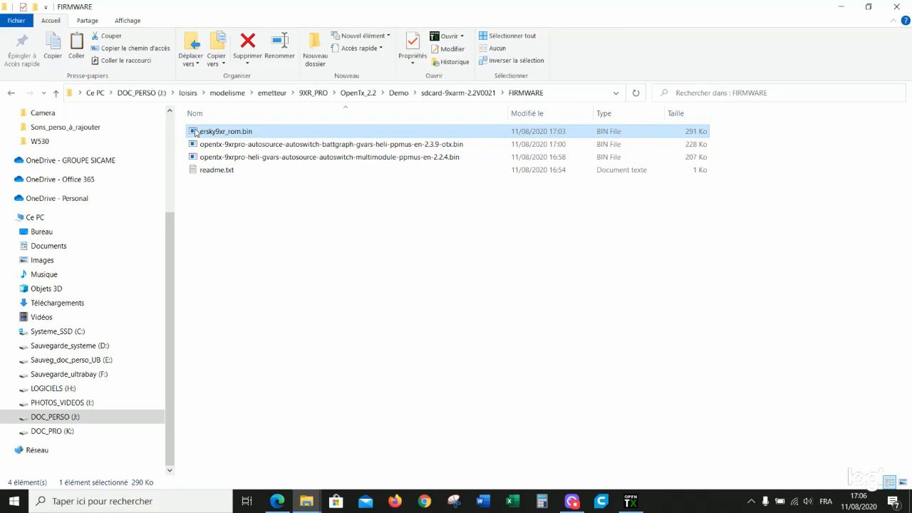
{"action": "mouse_move", "coordinate": [223, 131]}
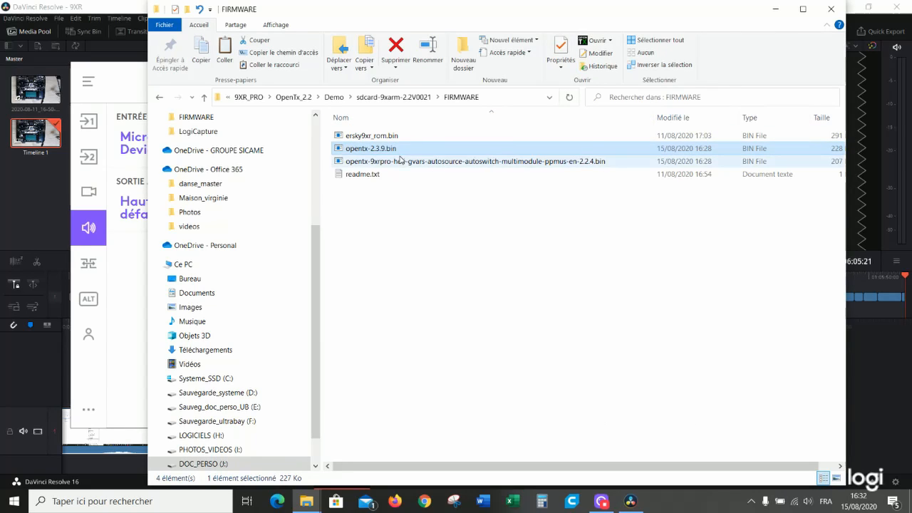
- Delete the es through ru voice folders in SOUNDS, keeping cz, de and en
{"action": "left_click", "coordinate": [475, 161]}
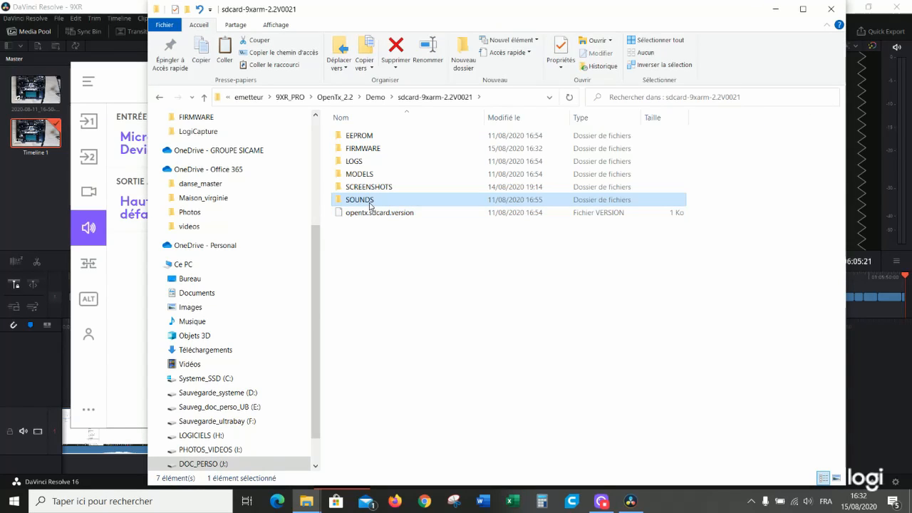
{"action": "mouse_move", "coordinate": [365, 203]}
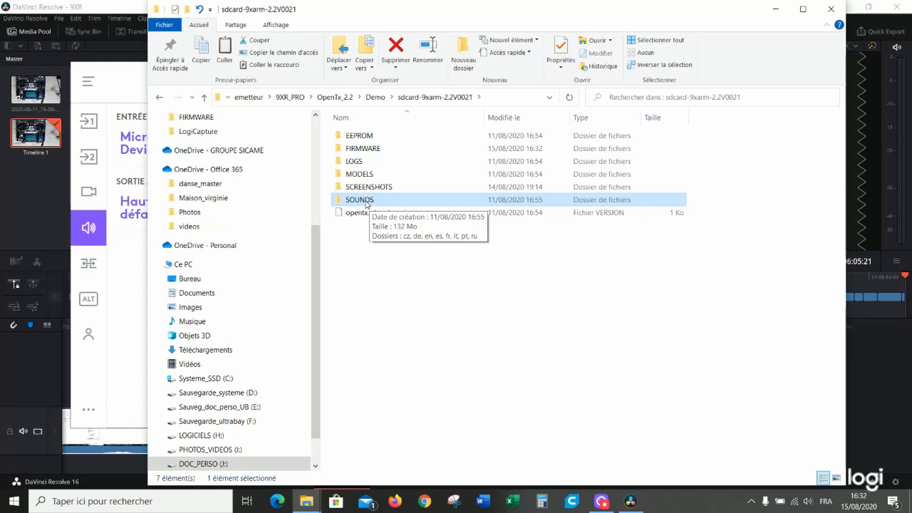
{"action": "double_click", "coordinate": [360, 199]}
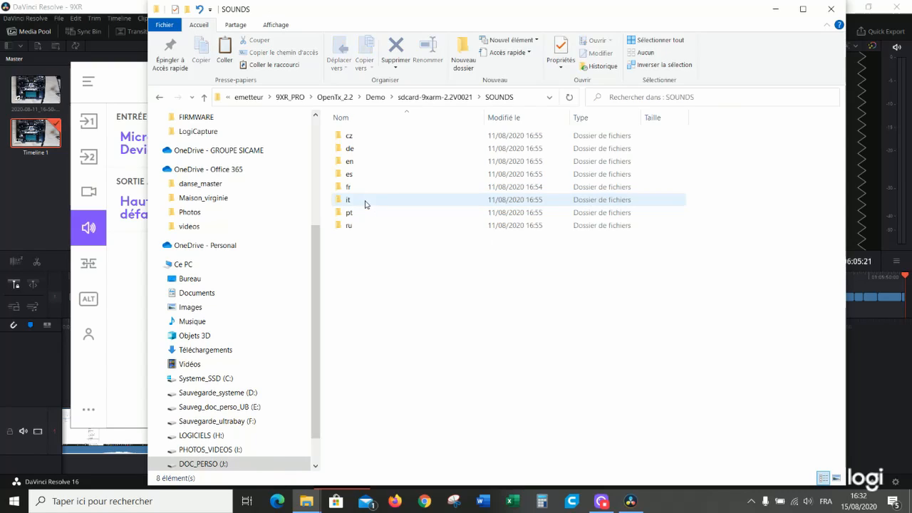
{"action": "left_click", "coordinate": [349, 174]}
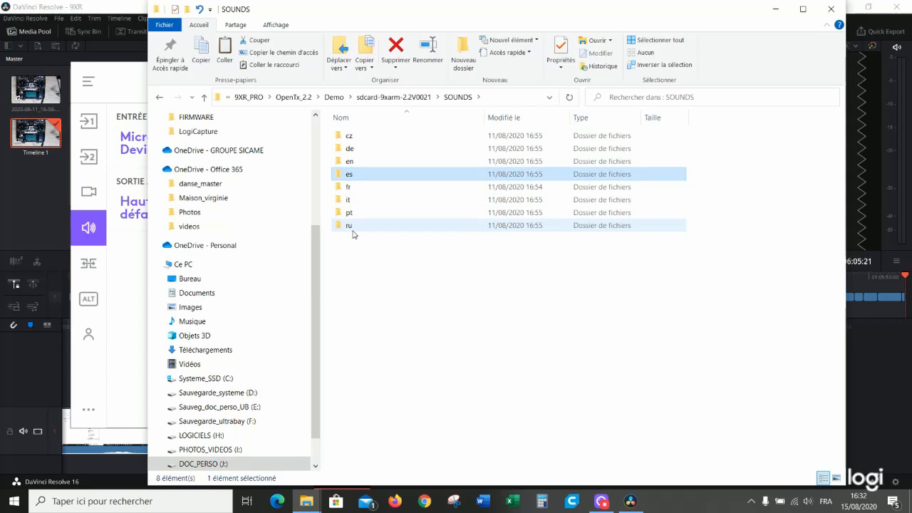
{"action": "left_click", "coordinate": [396, 50]}
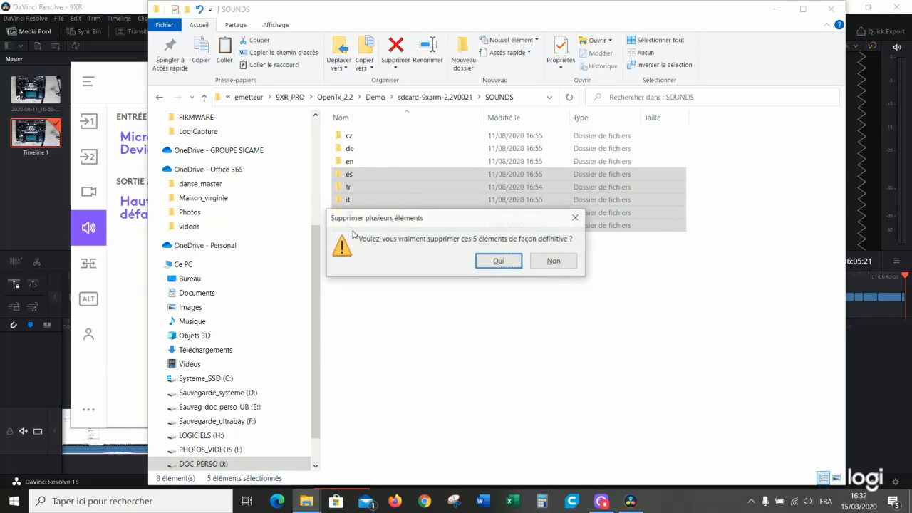
{"action": "left_click", "coordinate": [498, 261]}
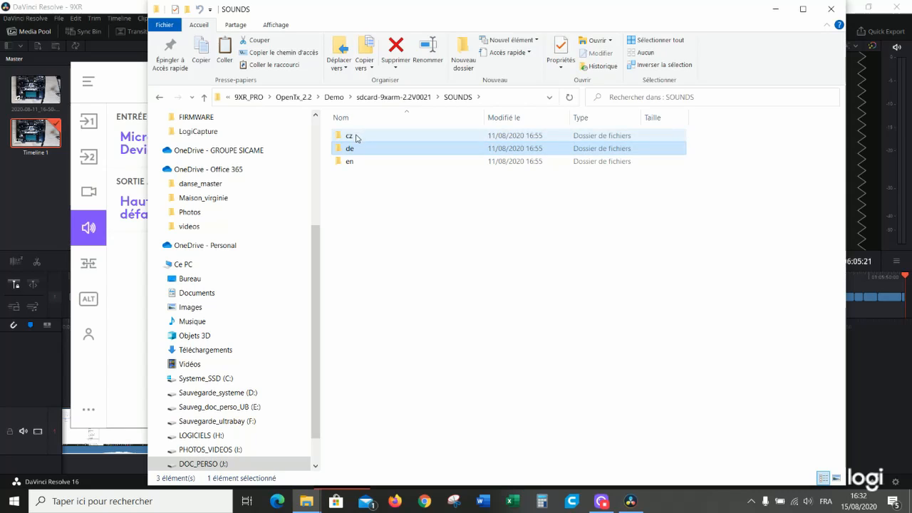
{"action": "left_click", "coordinate": [349, 136]}
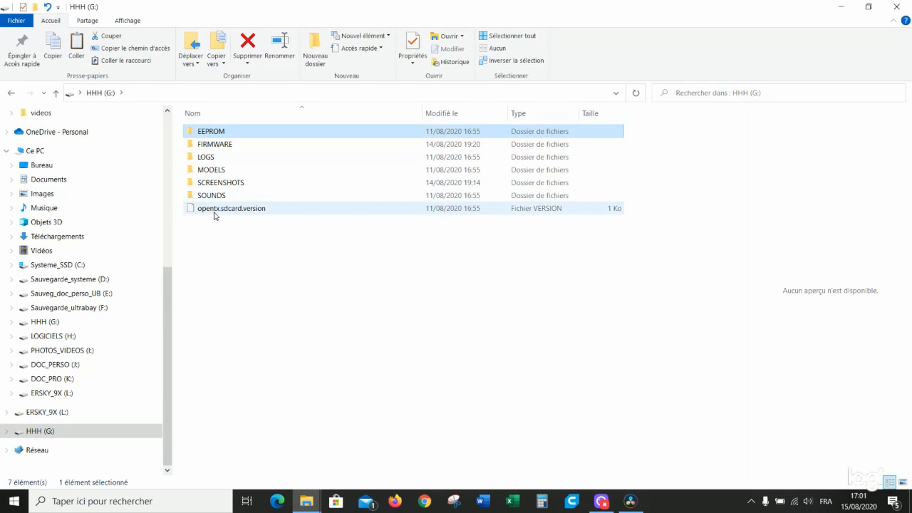
- Wipe the HHH (G:) card and confirm it is a 7.37 Go FAT32 drive
{"action": "key", "text": "ctrl+a"}
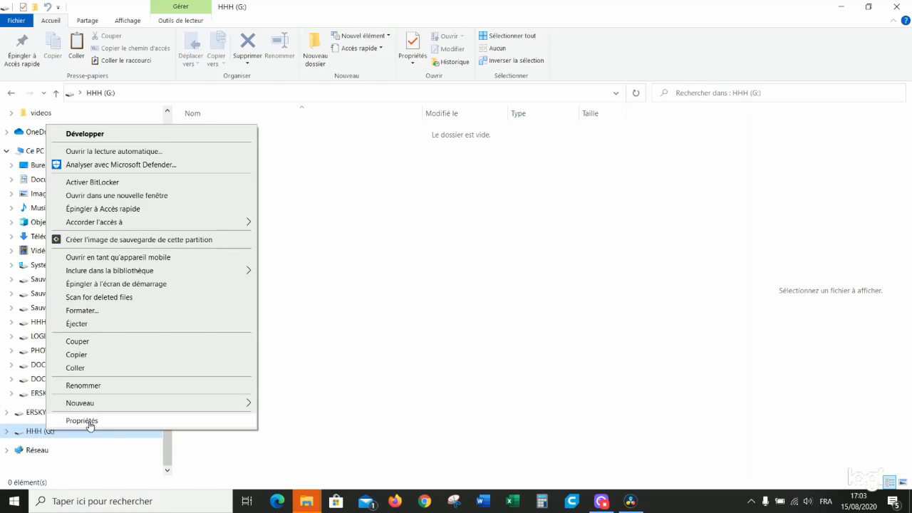
{"action": "left_click", "coordinate": [81, 420]}
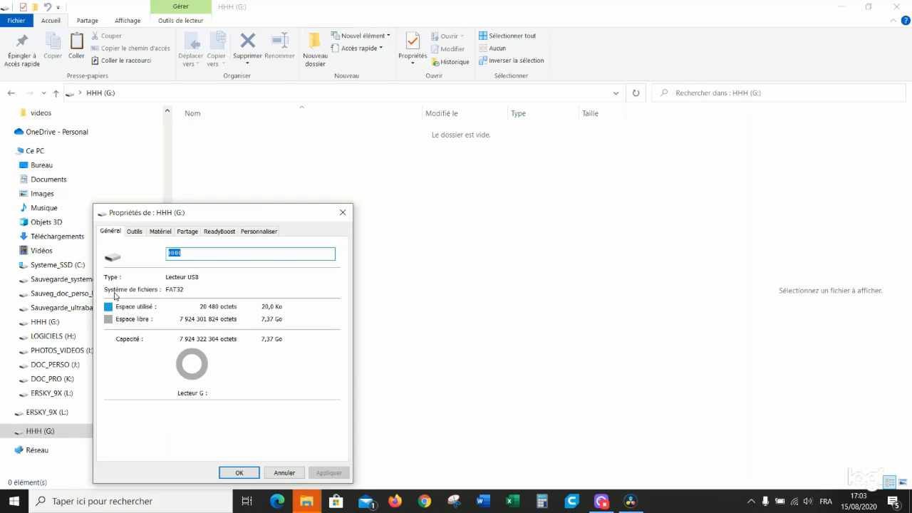
{"action": "mouse_move", "coordinate": [166, 297]}
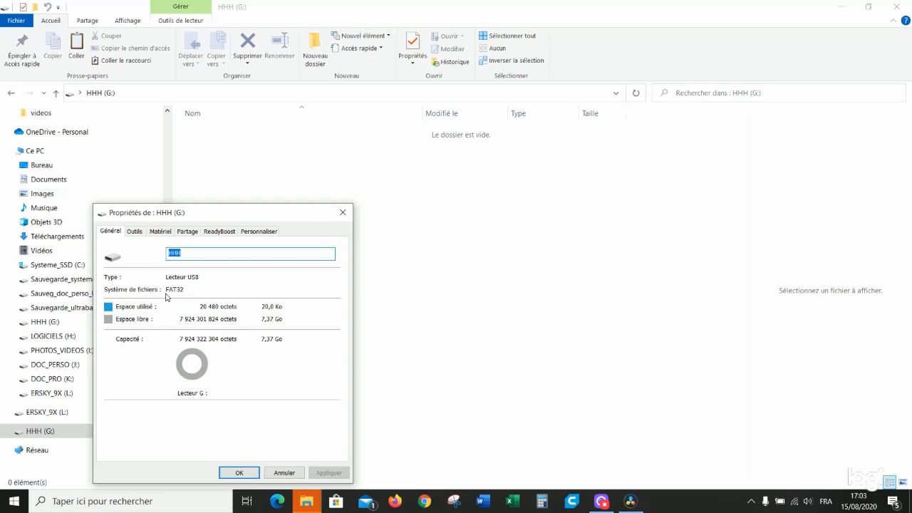
{"action": "mouse_move", "coordinate": [217, 296]}
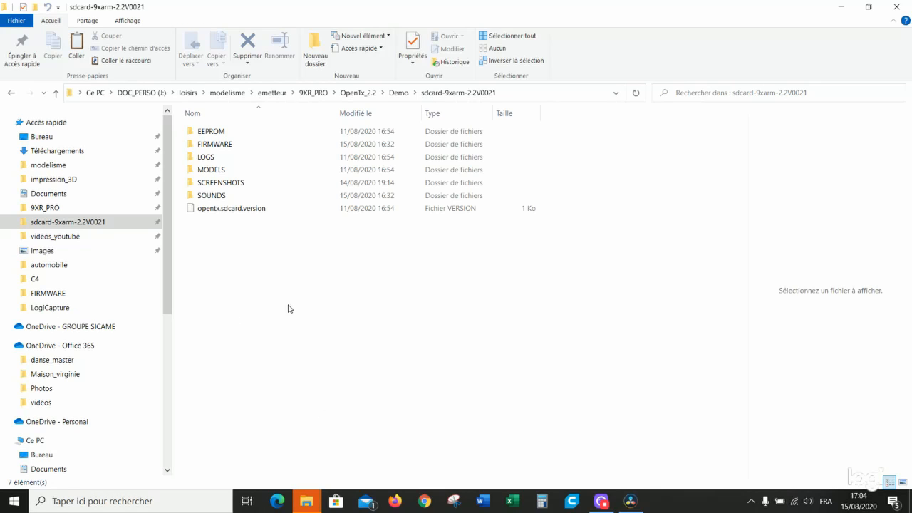
- Copy EEPROM, FIRMWARE, LOGS, MODELS, SCREENSHOTS, SOUNDS and opentx.sdcard.version onto HHH (G:)
{"action": "key", "text": "ctrl+a"}
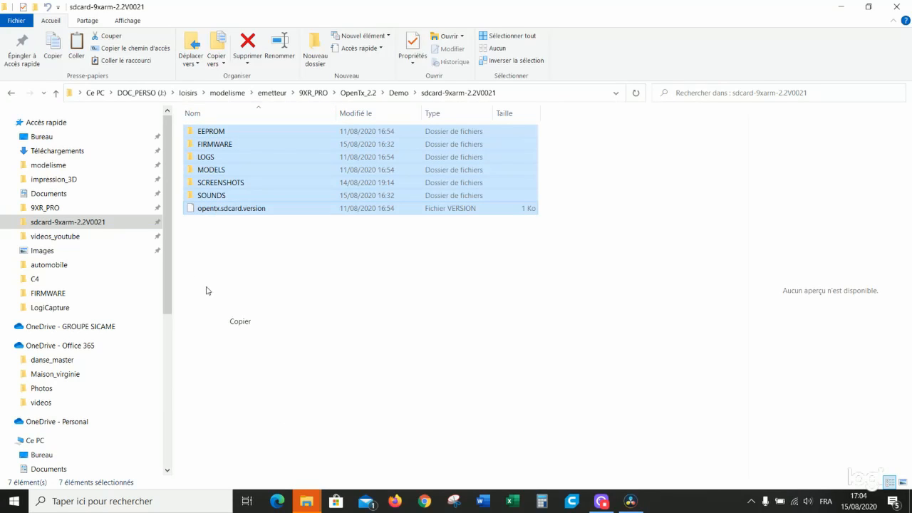
{"action": "scroll", "scroll_direction": "down", "scroll_amount": 3}
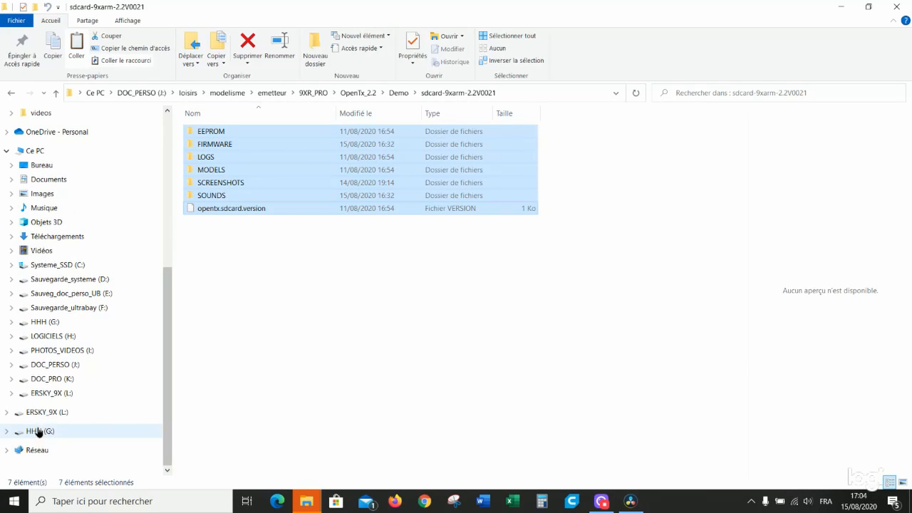
{"action": "left_click", "coordinate": [40, 431]}
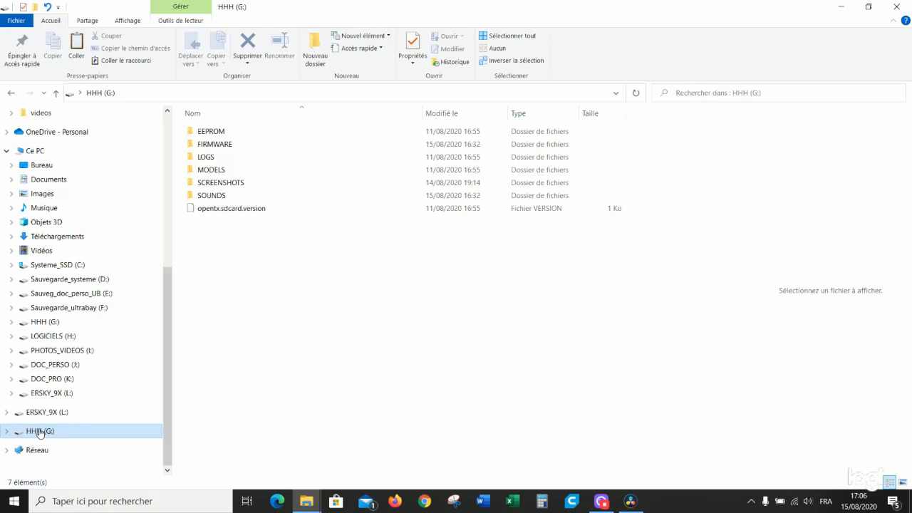
- Eject the HHH (G:) card from the navigation pane
{"action": "right_click", "coordinate": [39, 431]}
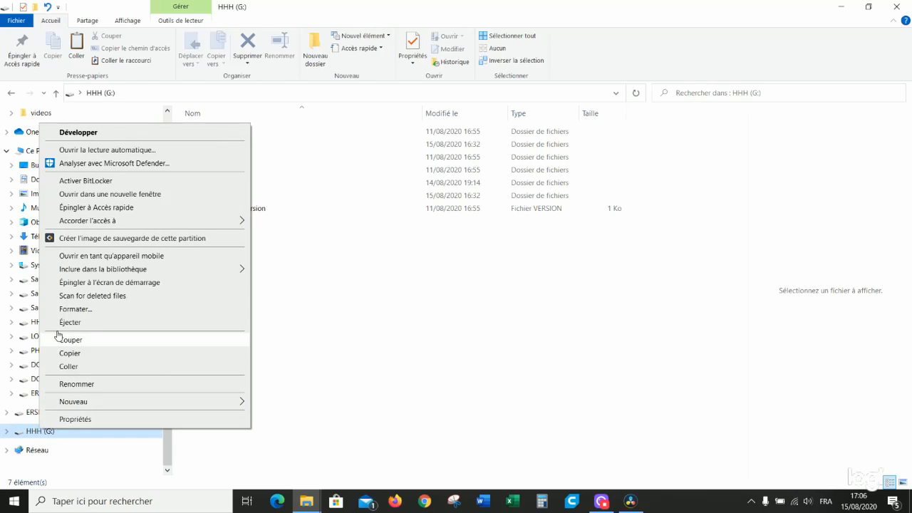
{"action": "left_click", "coordinate": [69, 322]}
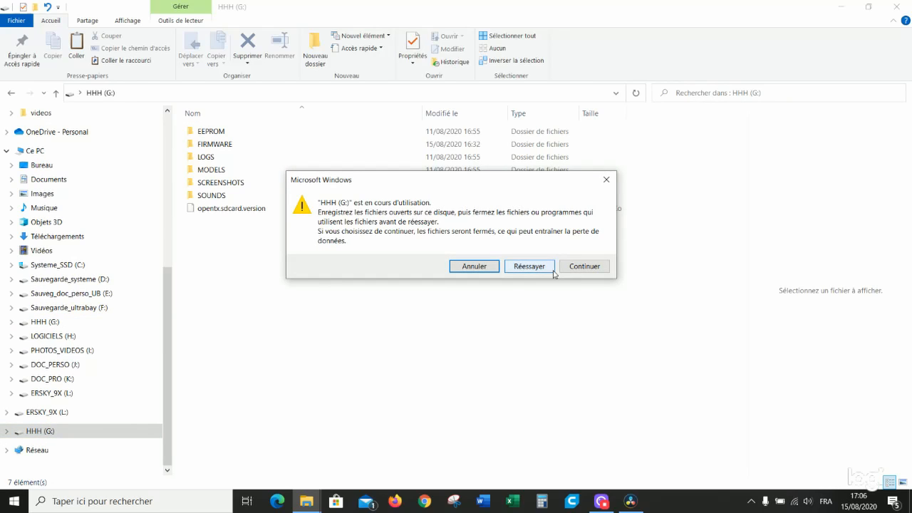